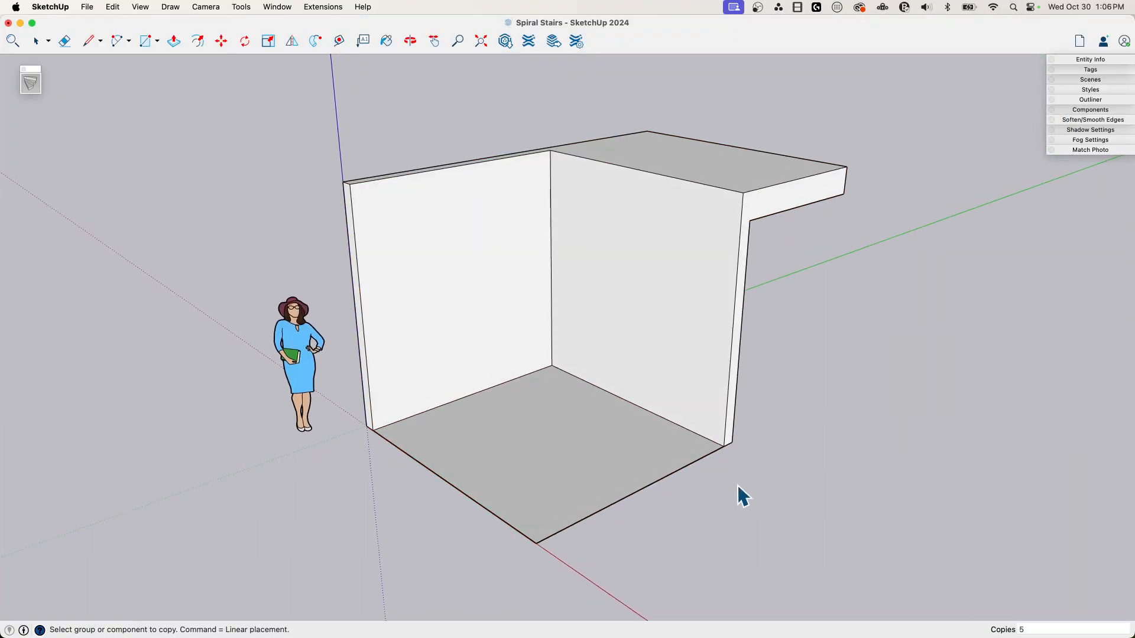
Step: Zoom in on the room floor where the central post will go
click(499, 391)
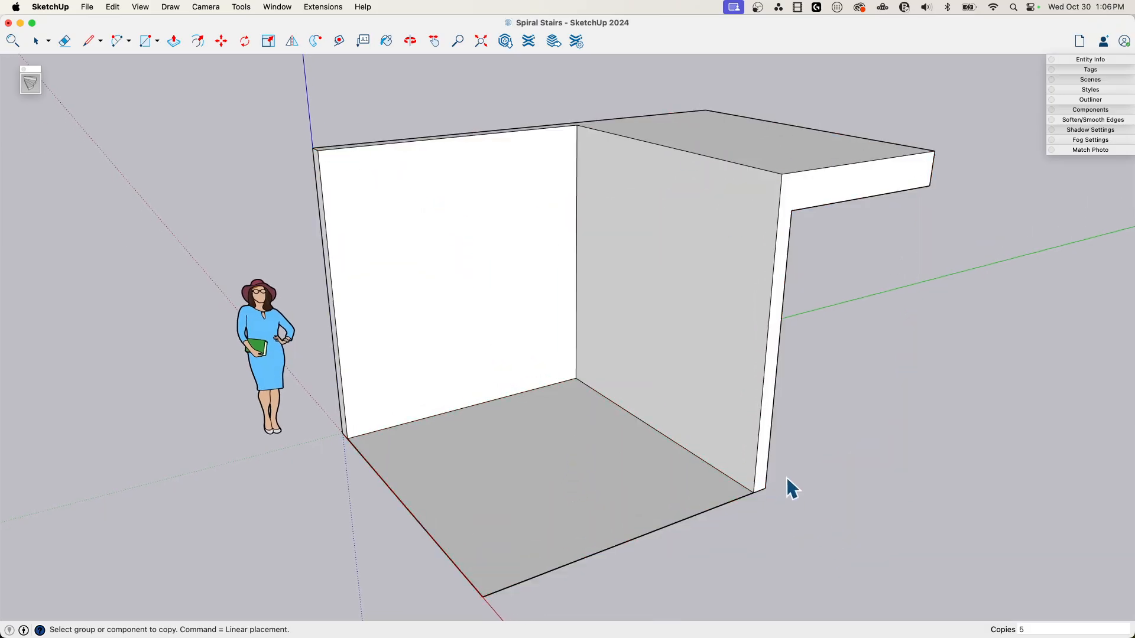
click(623, 463)
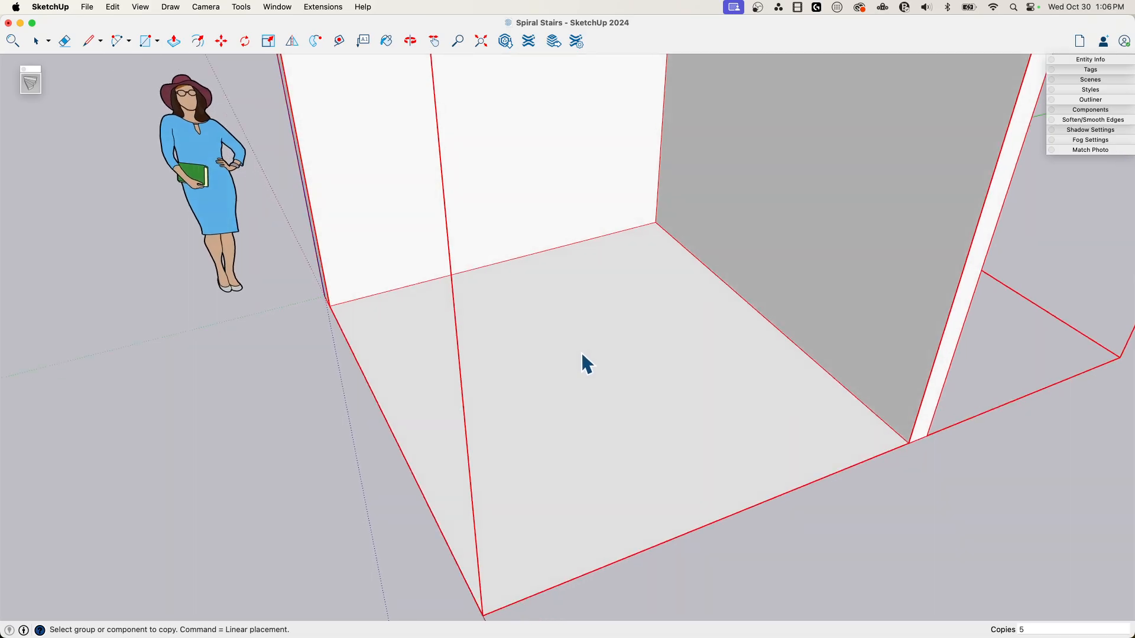
scroll(up, 3)
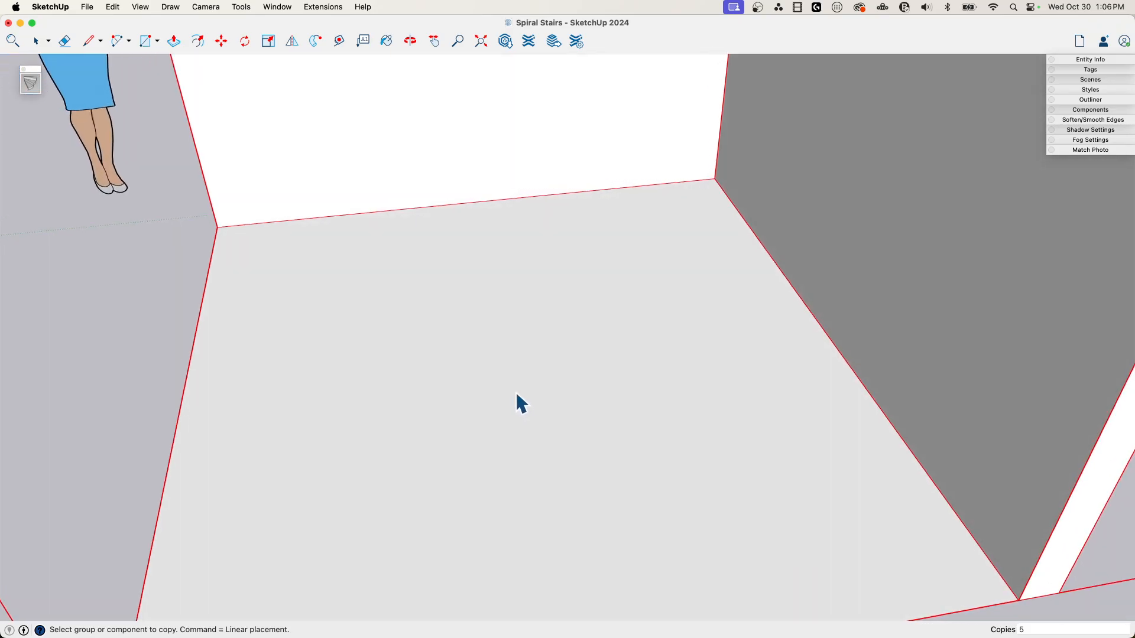
Step: Draw a 1.5-inch-radius circle on the floor and make it a group
click(144, 40)
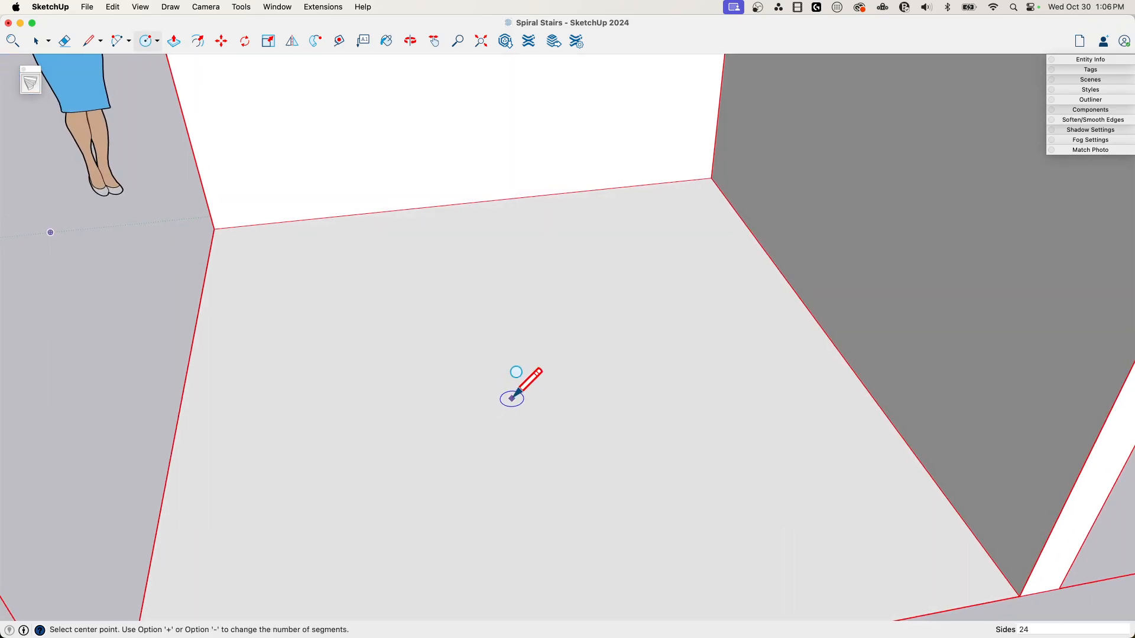
click(512, 399)
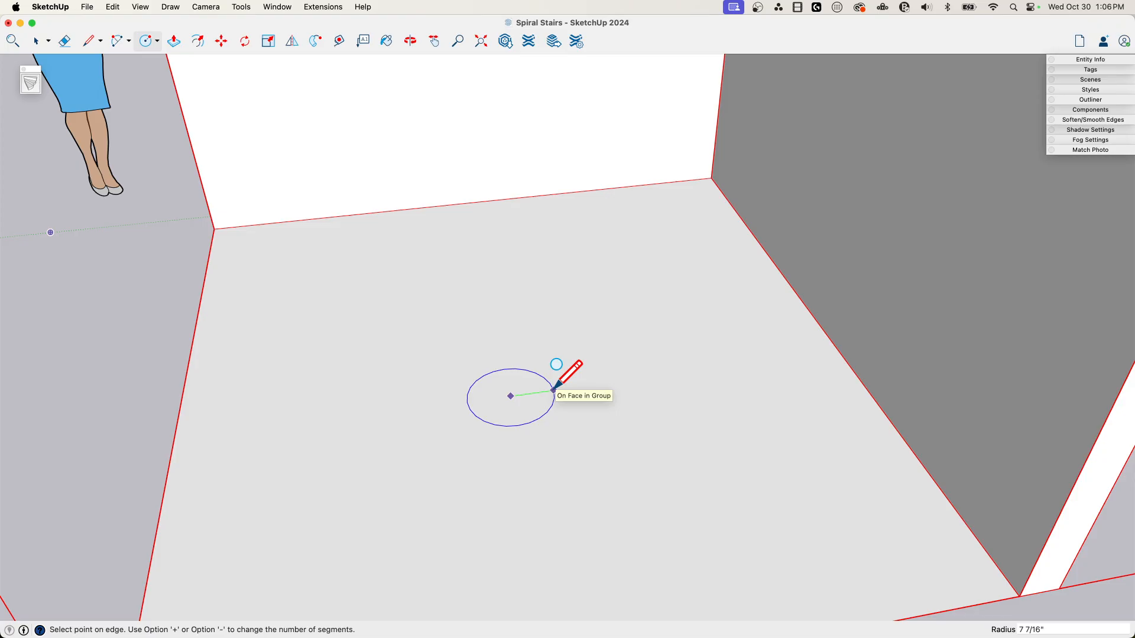
text(1.5")
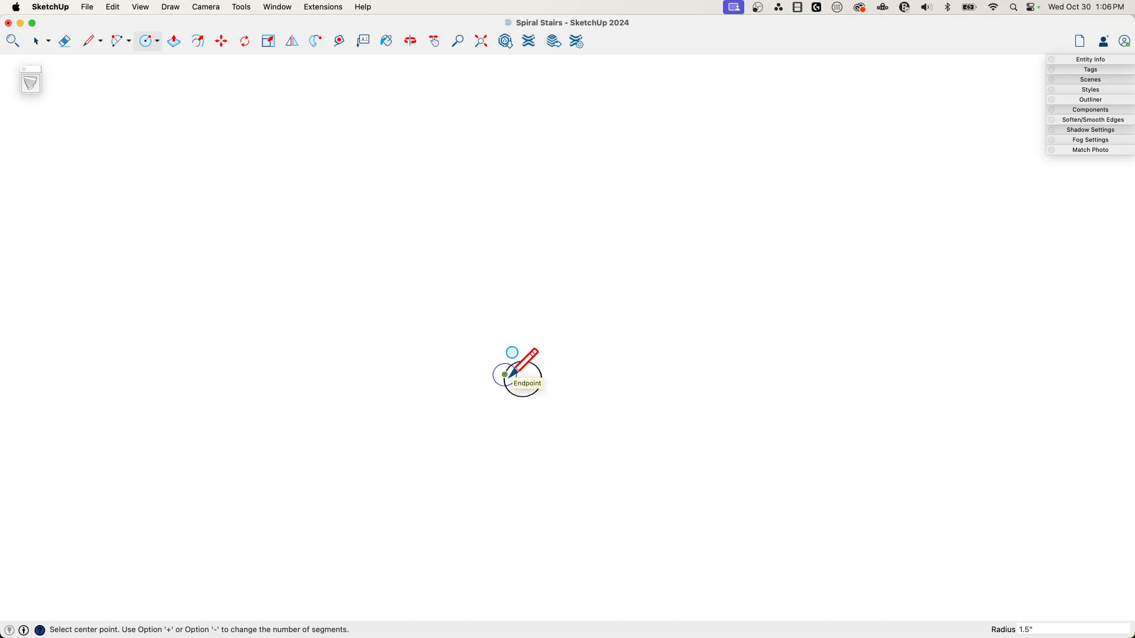
mouse_move(560, 368)
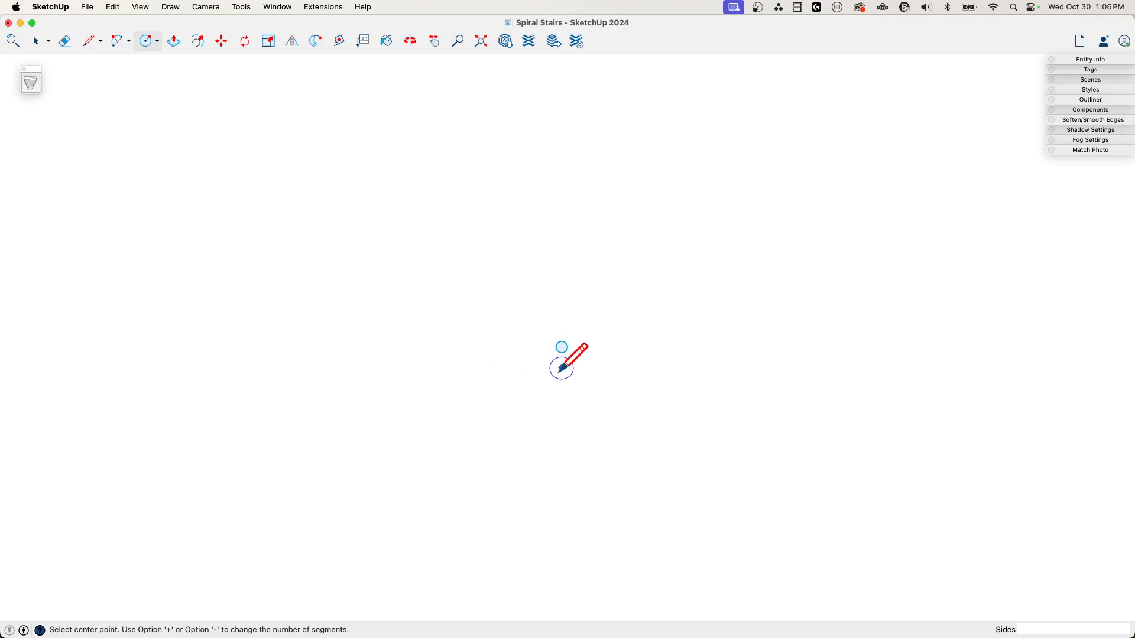
click(561, 375)
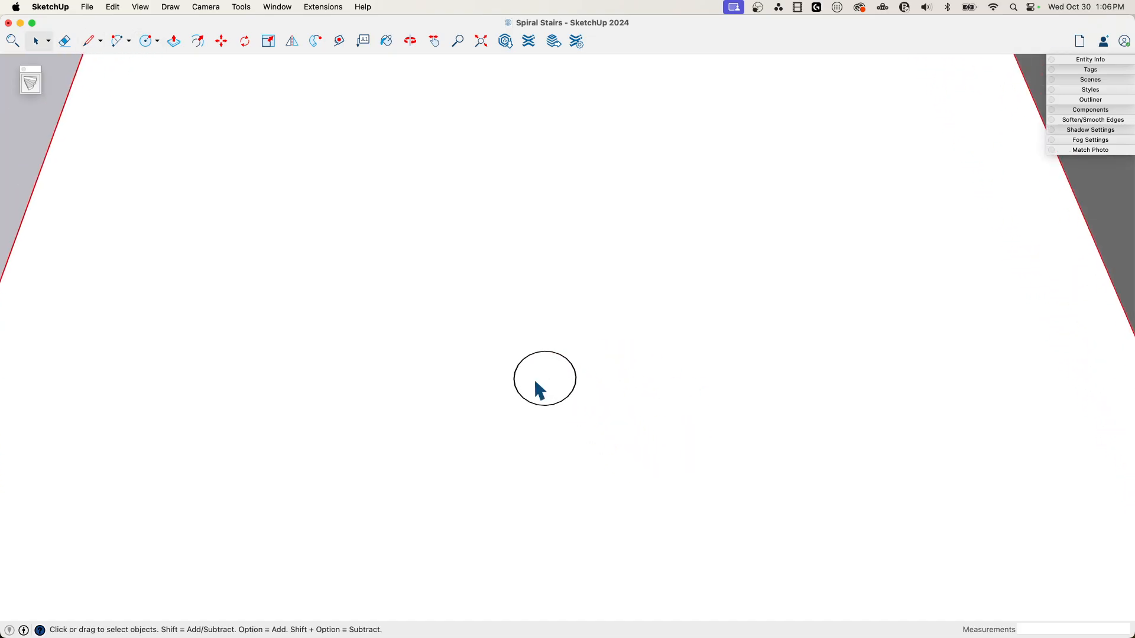
right_click(545, 379)
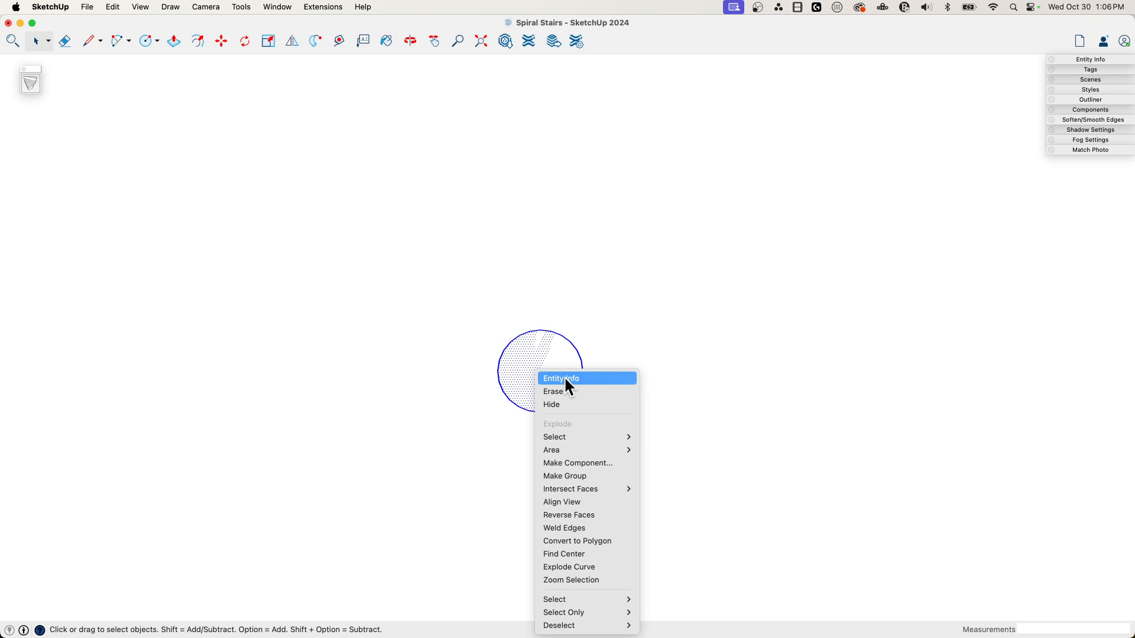
click(539, 372)
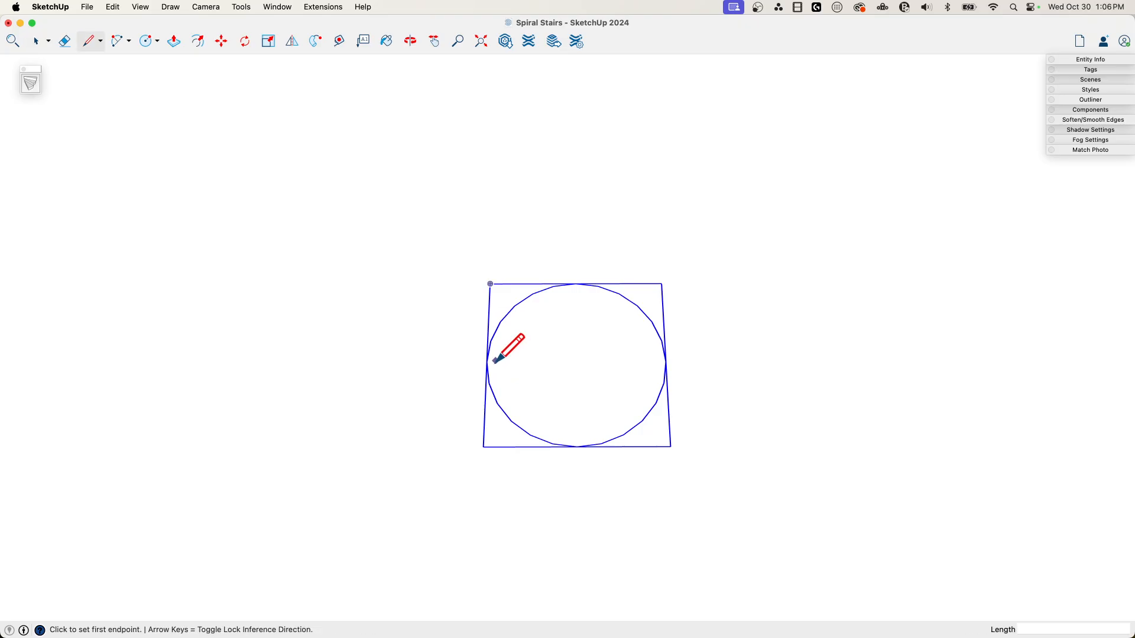
mouse_move(488, 362)
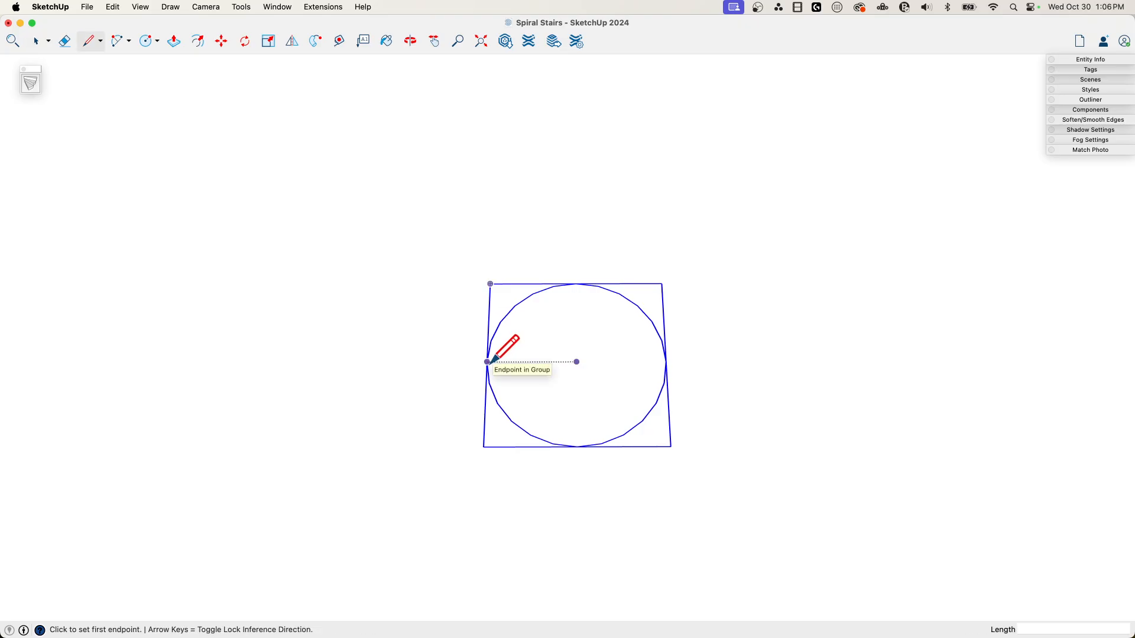
Step: Draw three lines from the circle's edge and centre outward to mark the step's sides
click(490, 362)
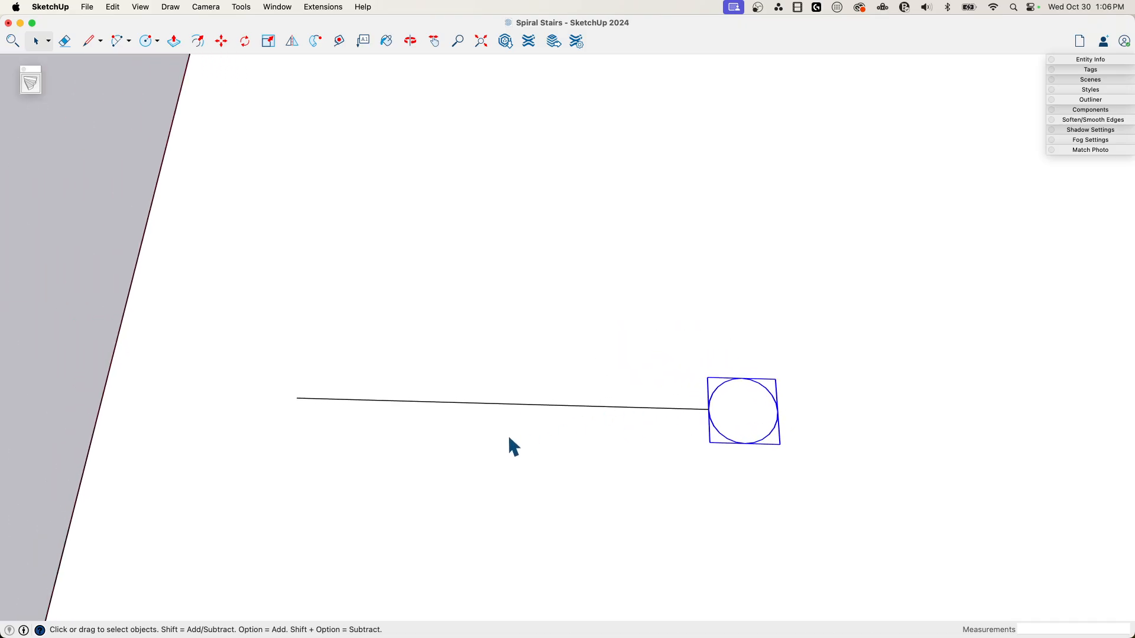
click(87, 40)
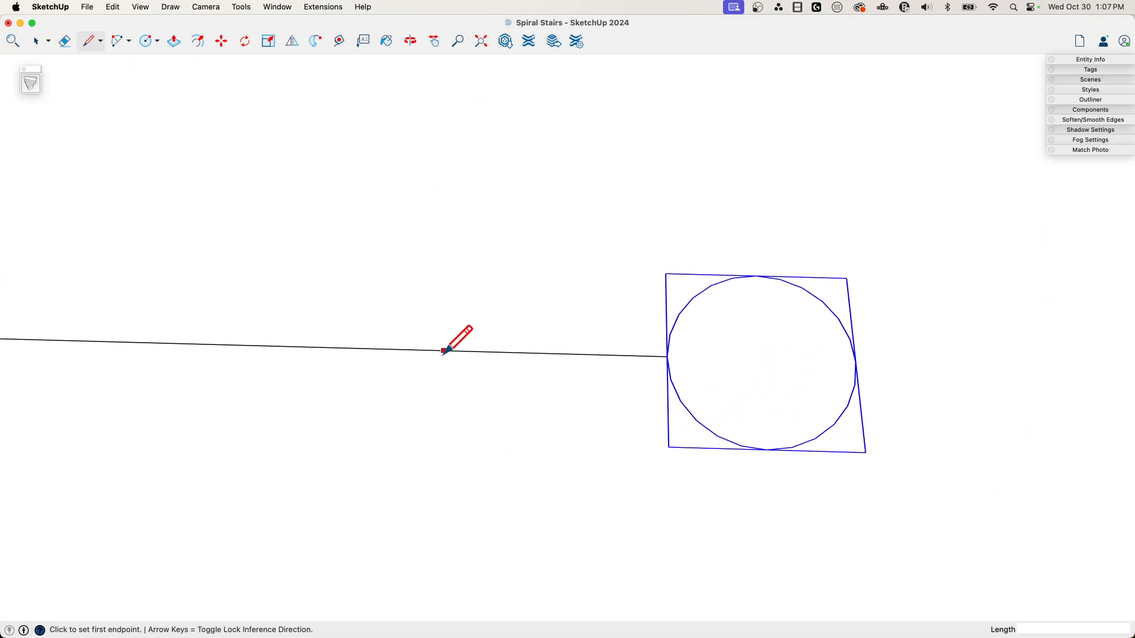
mouse_move(669, 334)
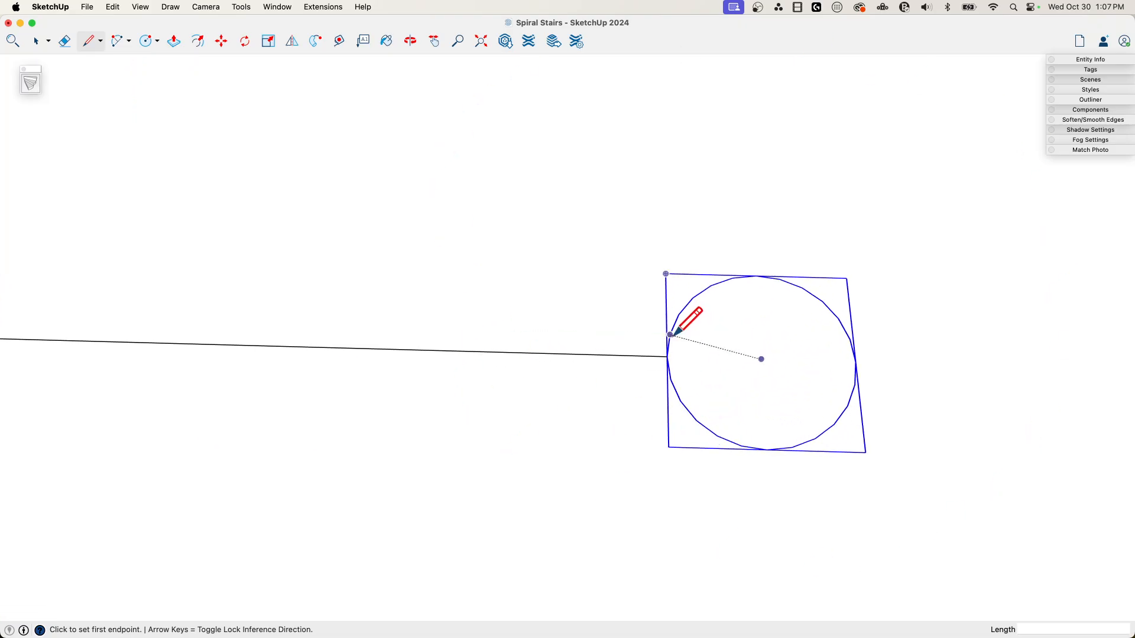
mouse_move(760, 359)
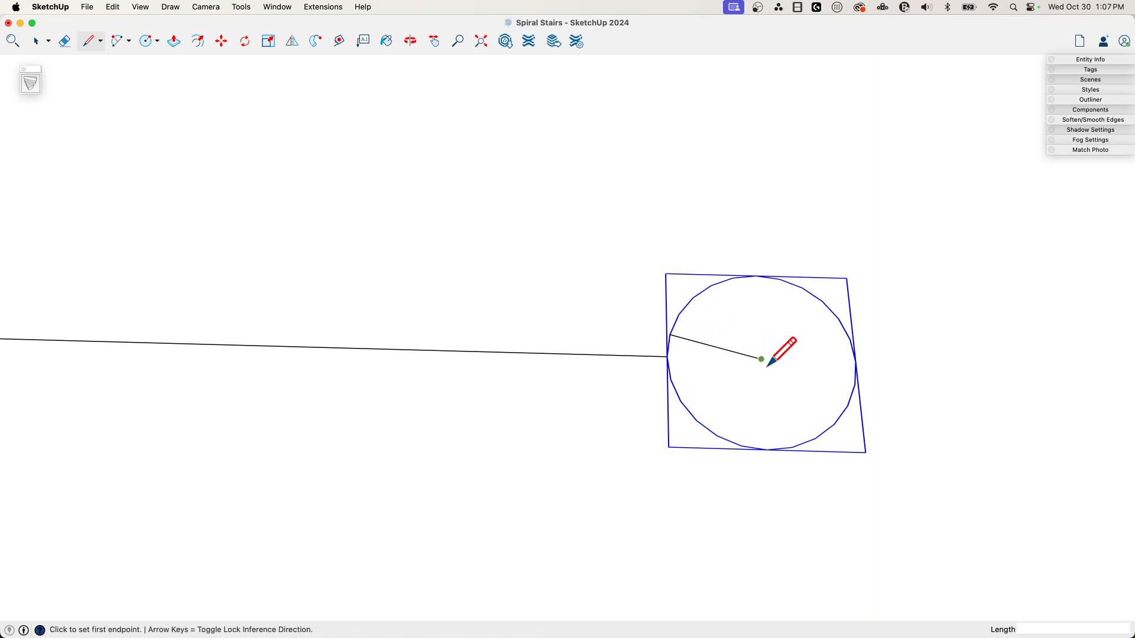
click(762, 359)
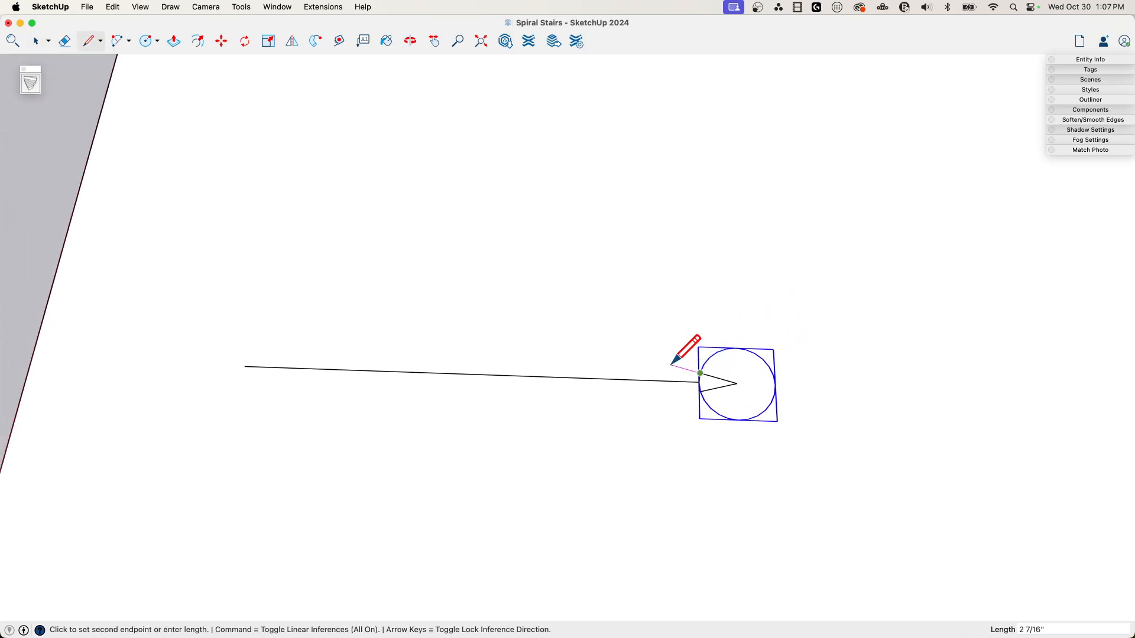
mouse_move(551, 318)
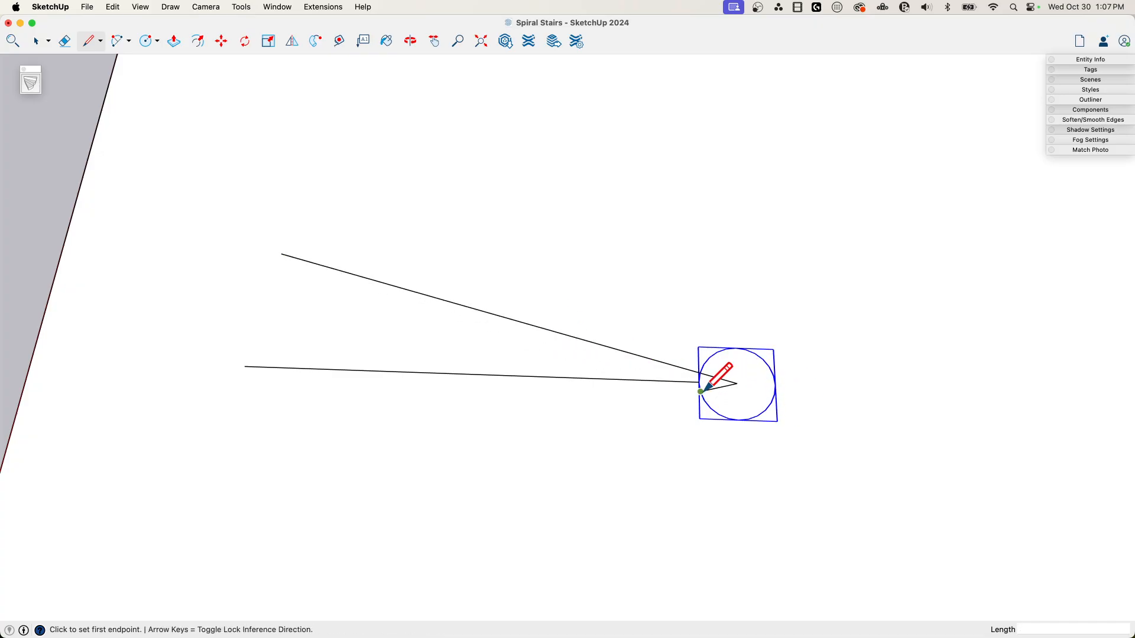
click(702, 391)
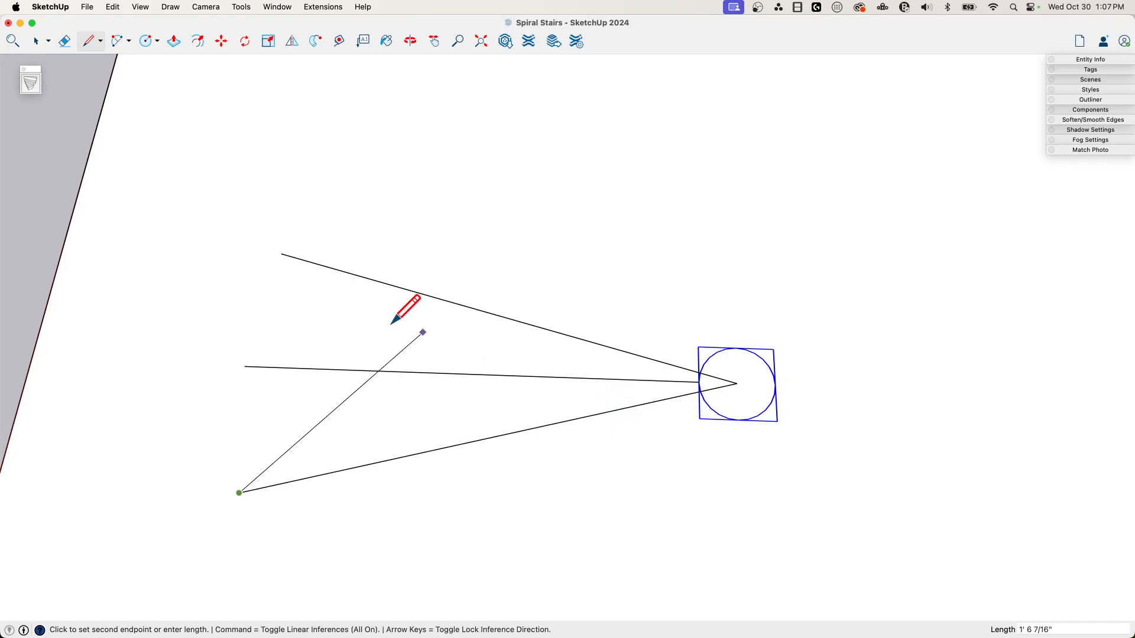
click(719, 388)
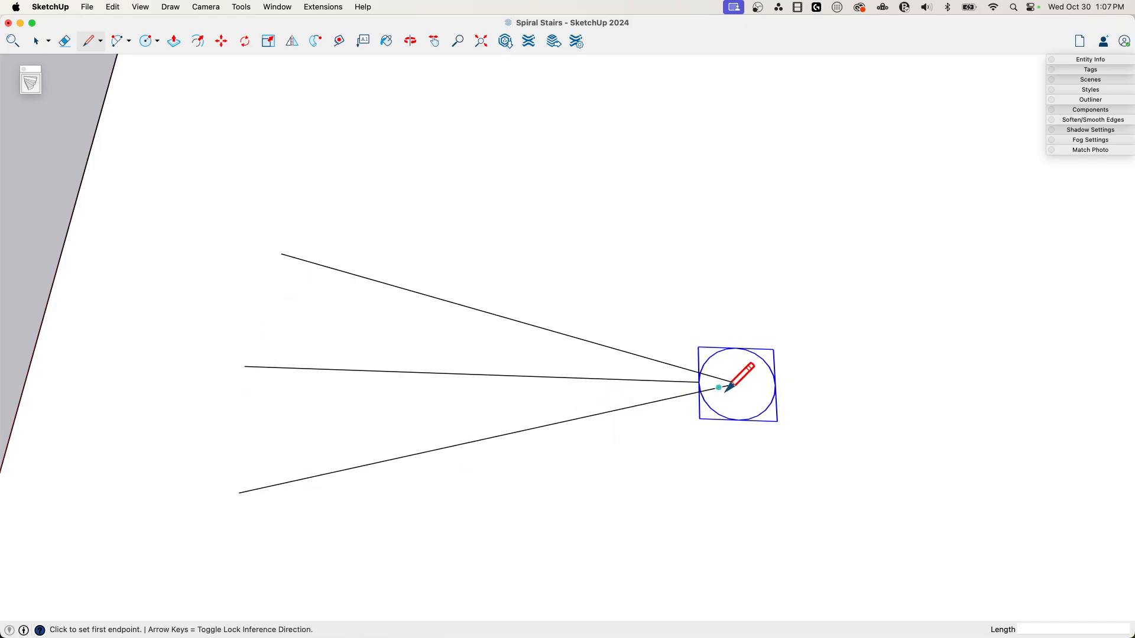
click(64, 40)
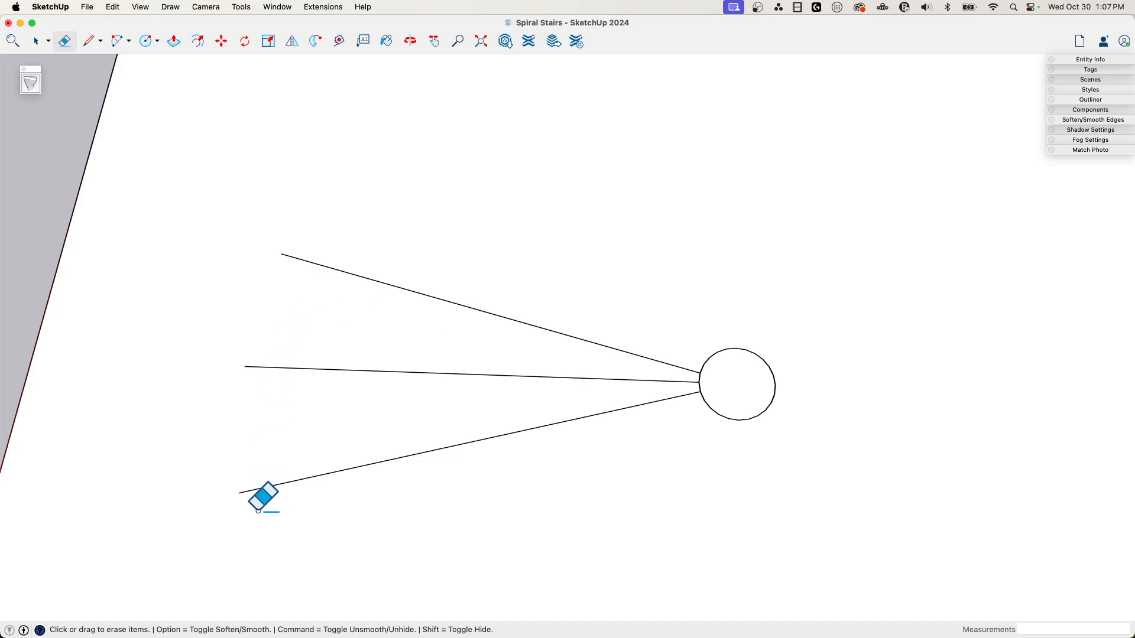
mouse_move(266, 358)
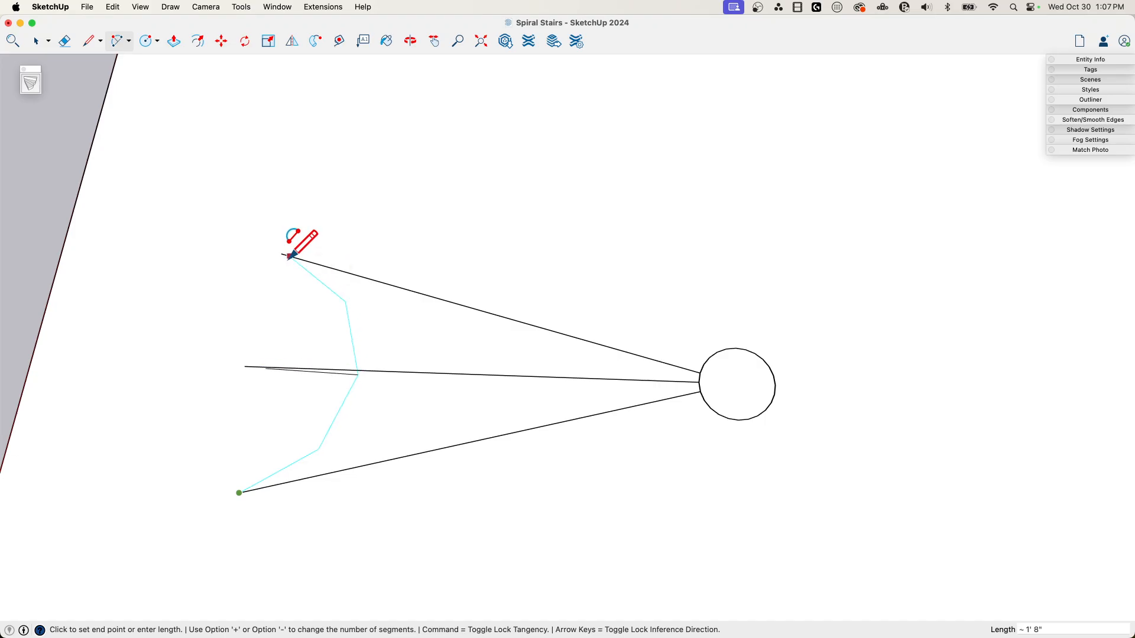
Step: Join the outer line tips with a 3-point arc and erase the middle guide line
click(293, 256)
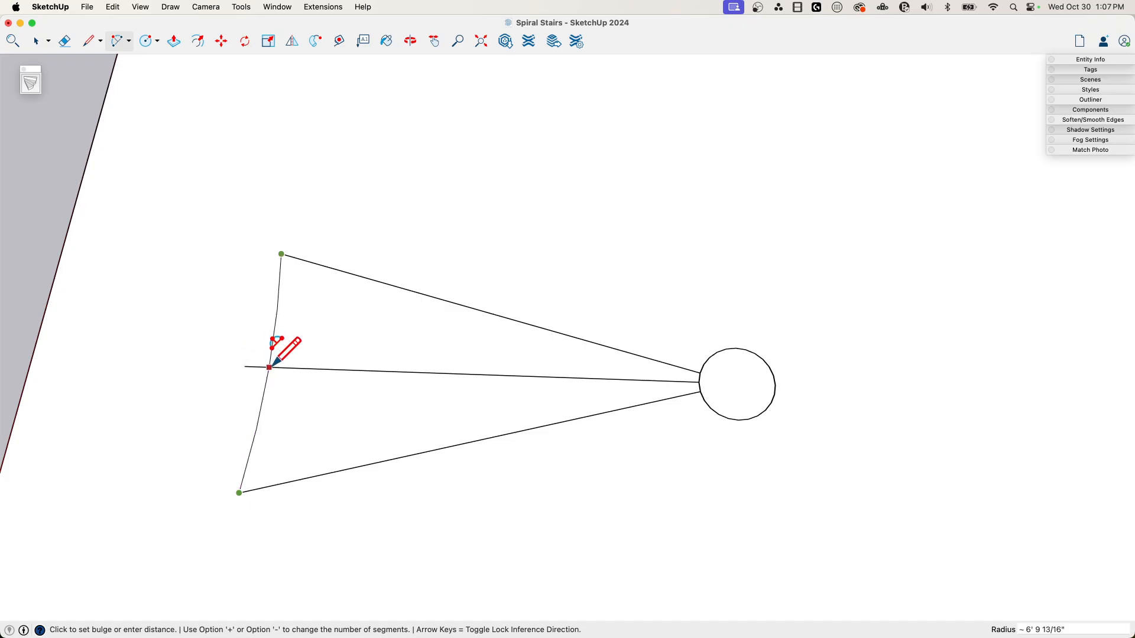
click(270, 367)
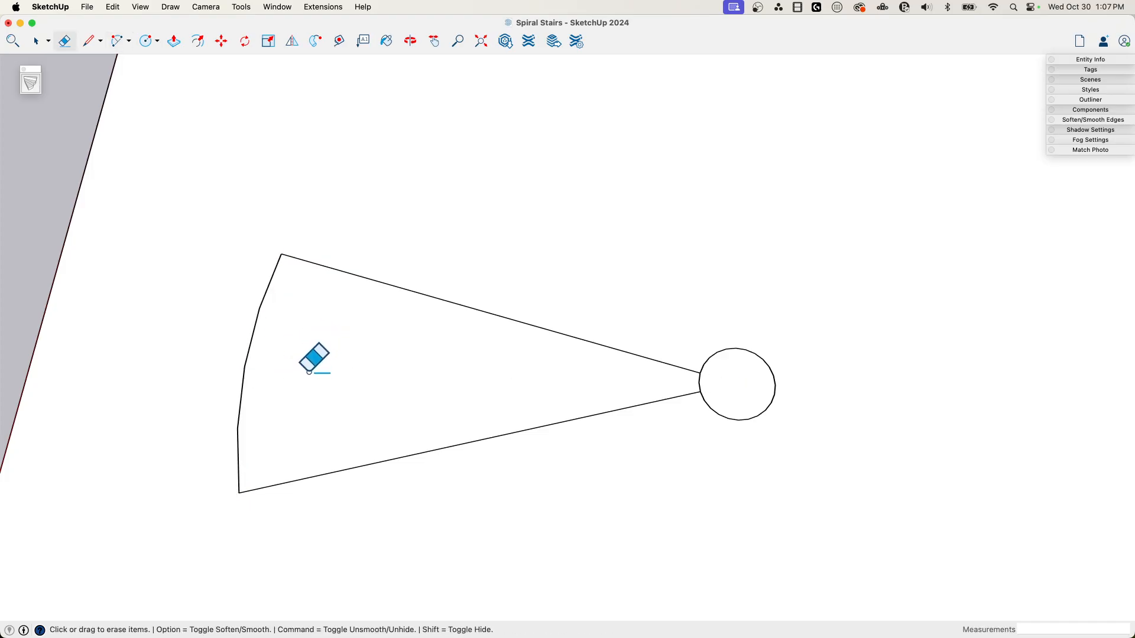
mouse_move(757, 402)
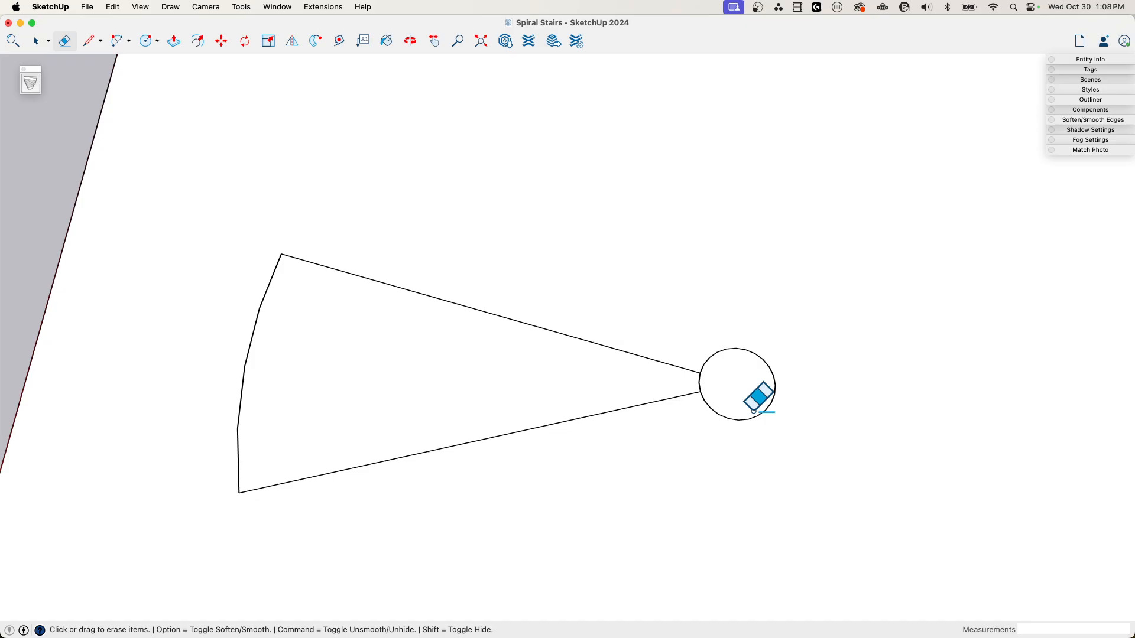
click(86, 40)
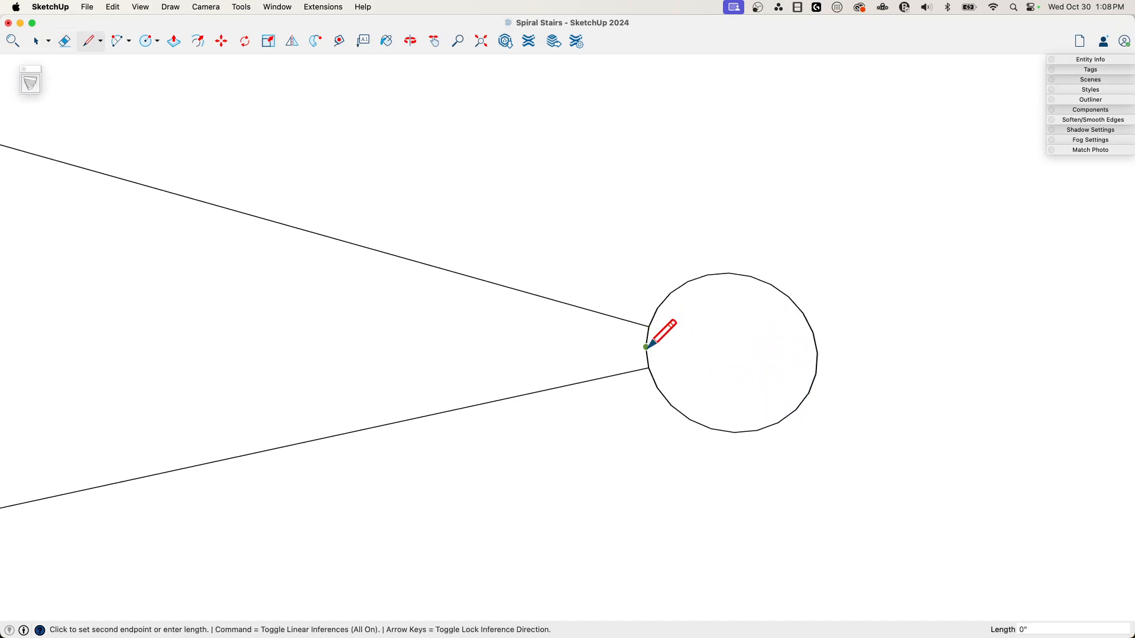
mouse_move(649, 367)
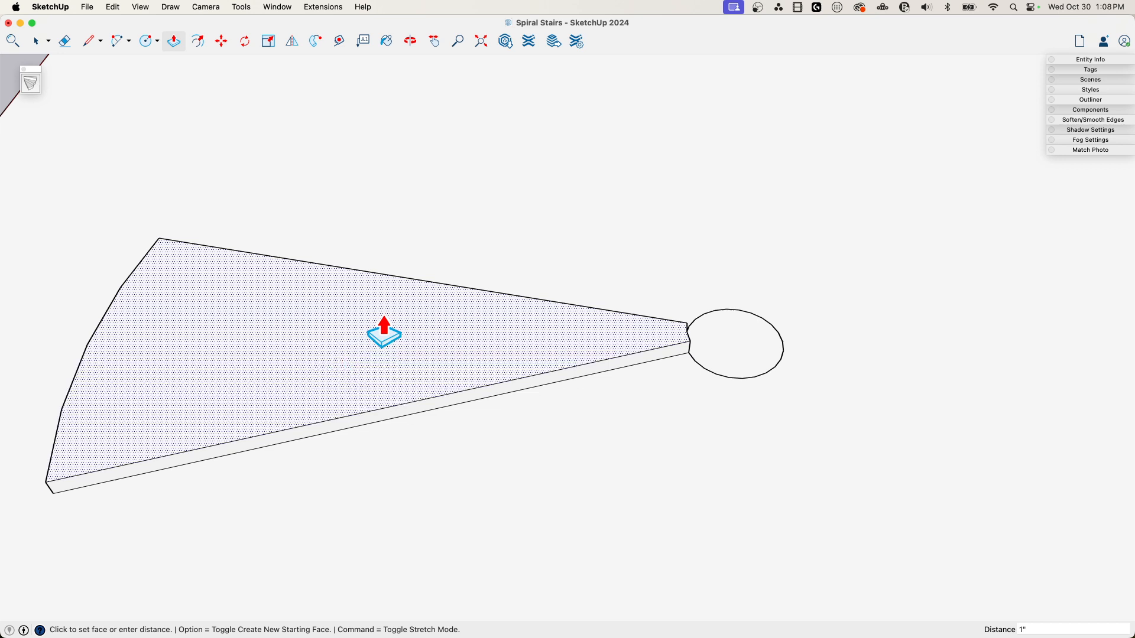
Step: Make the wedge step a component named 'Stairs'
right_click(383, 334)
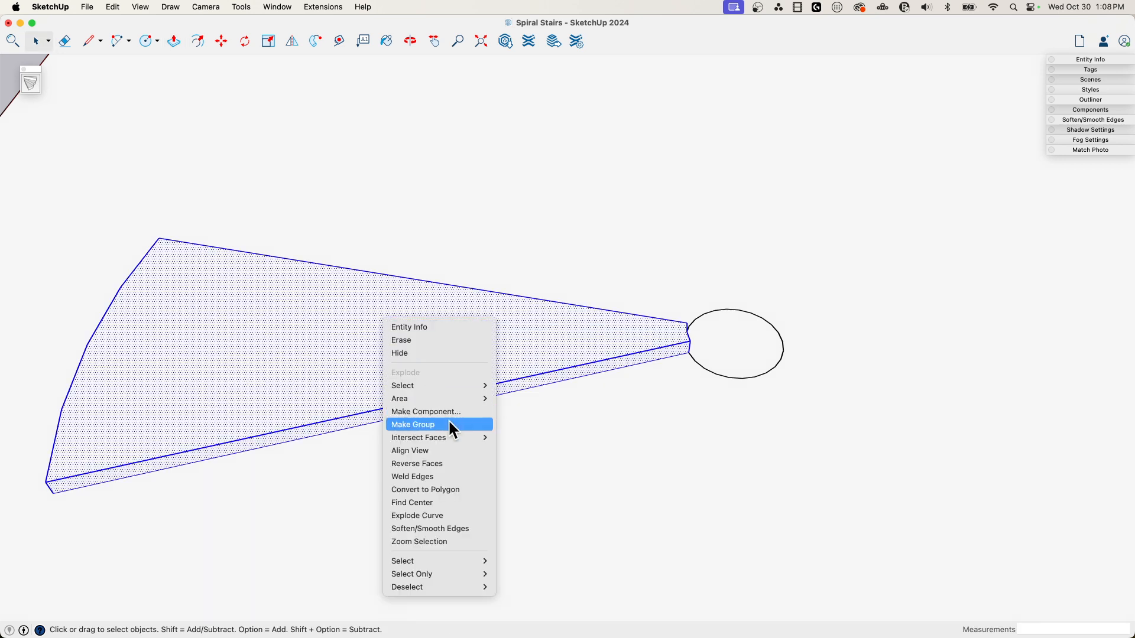
click(425, 412)
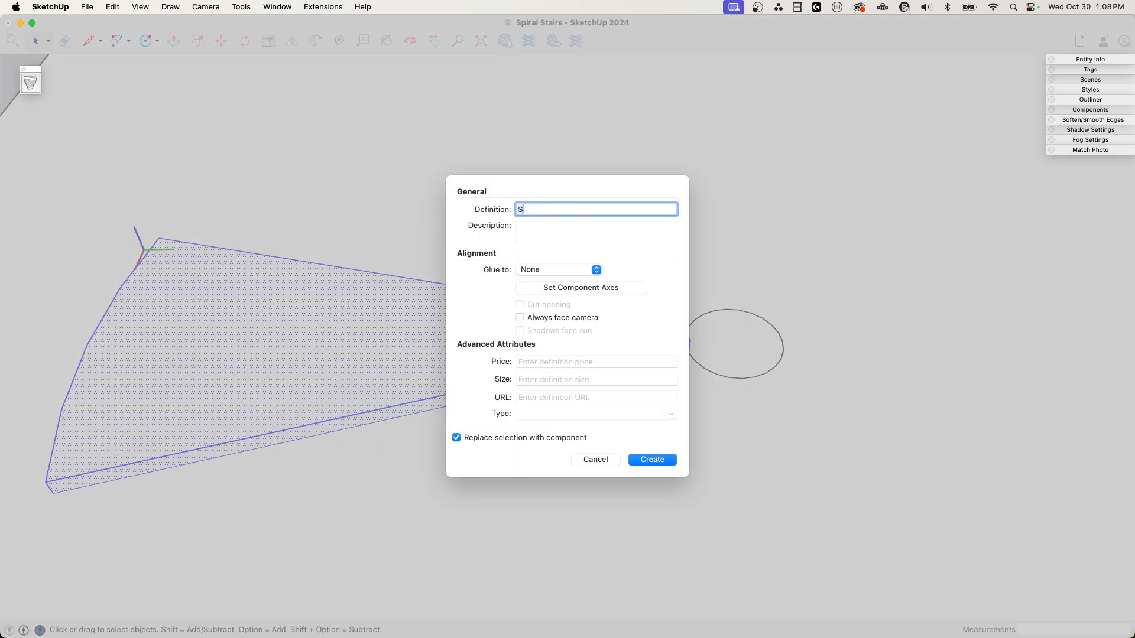
text(tairS)
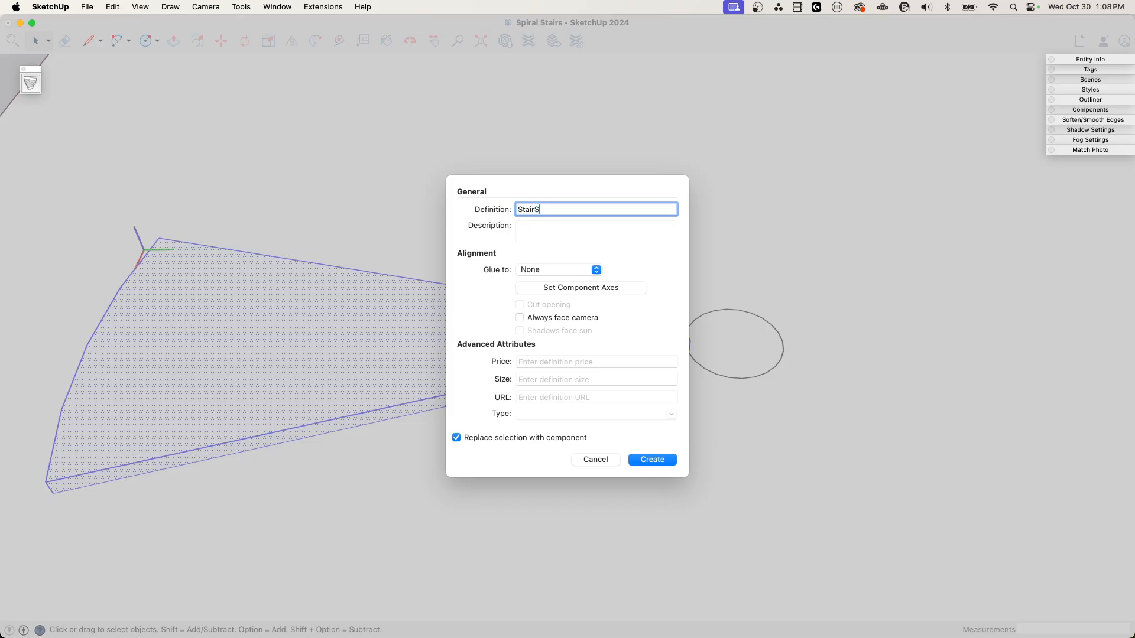
click(651, 459)
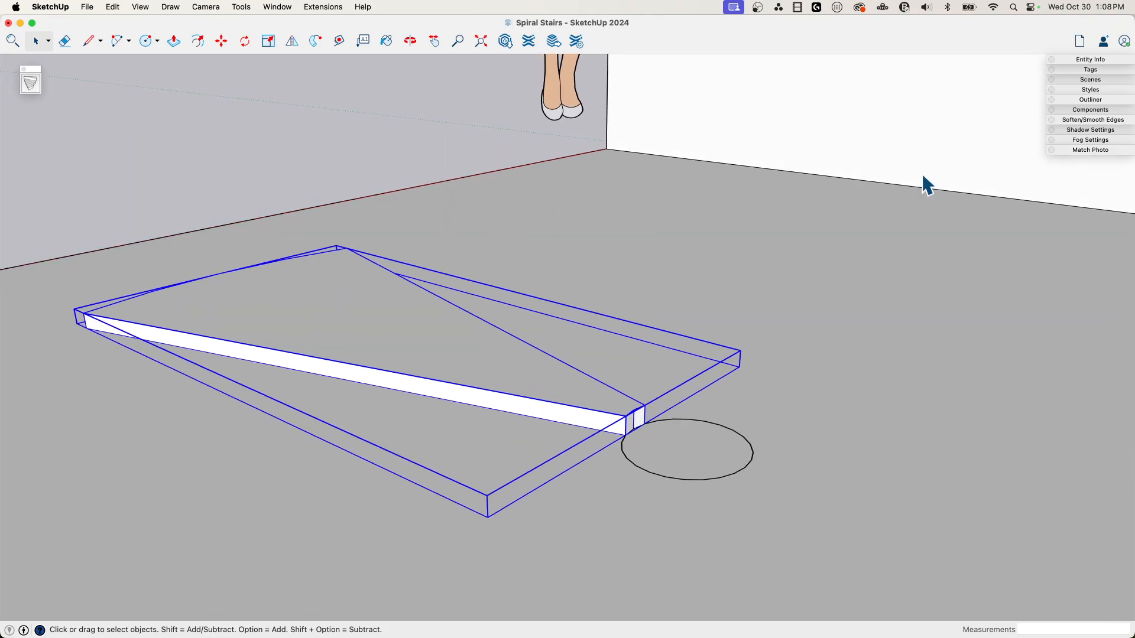
mouse_move(273, 20)
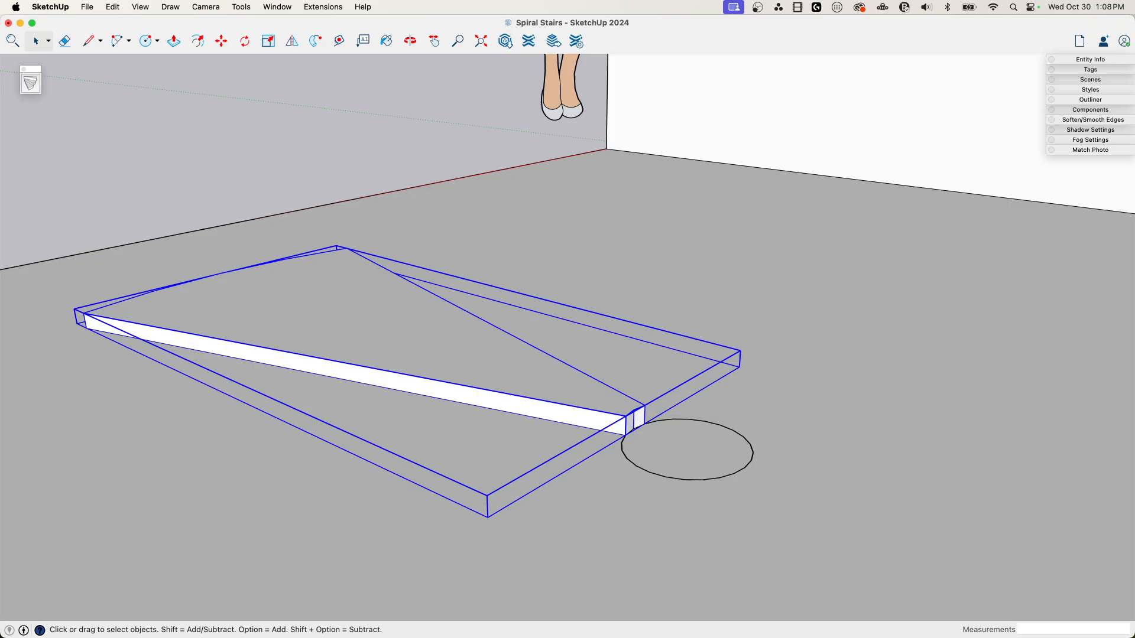
mouse_move(443, 482)
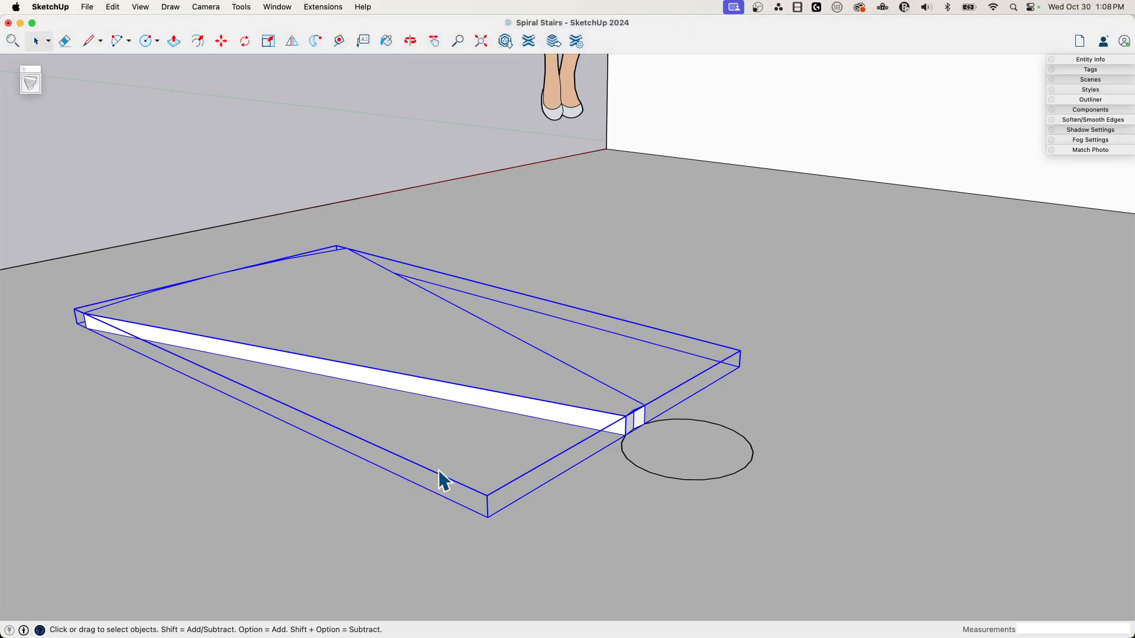
mouse_move(576, 382)
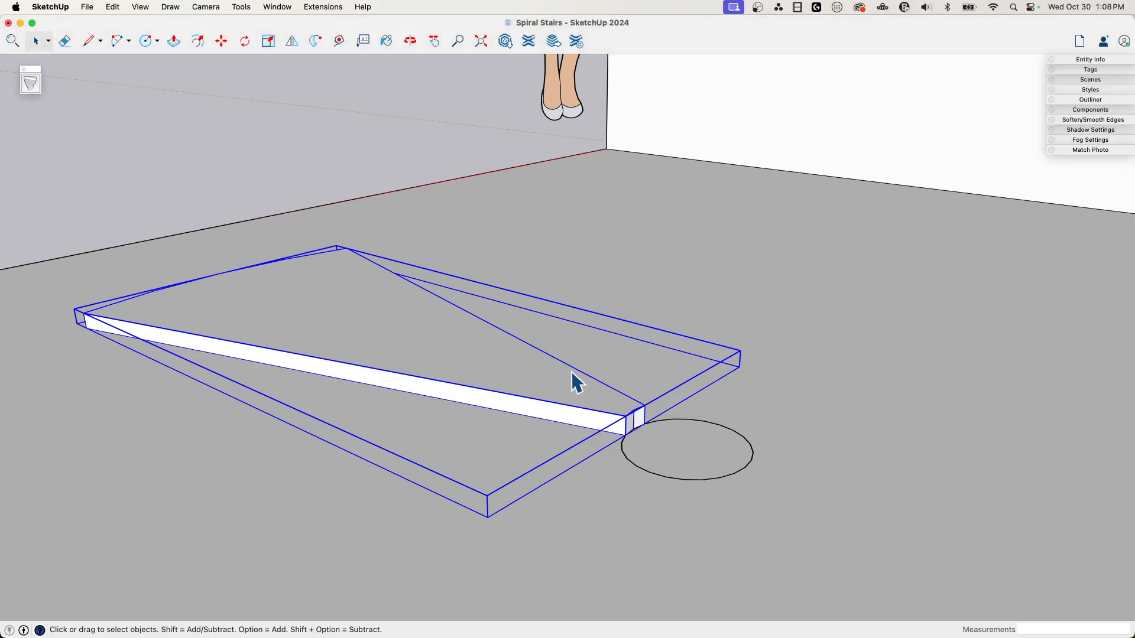
mouse_move(474, 358)
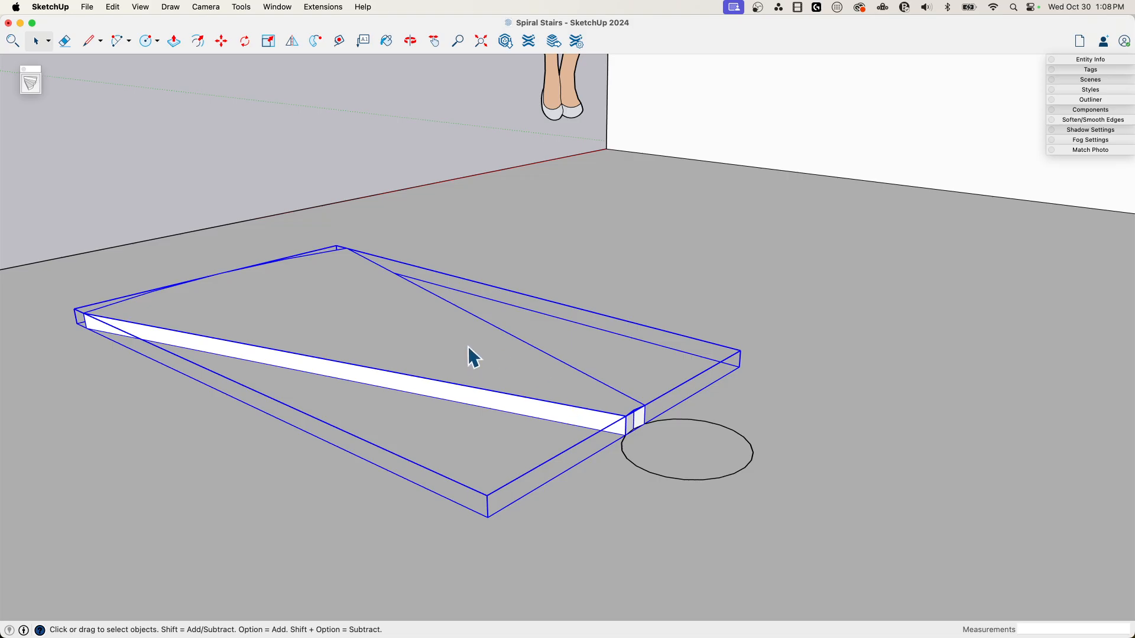
mouse_move(561, 350)
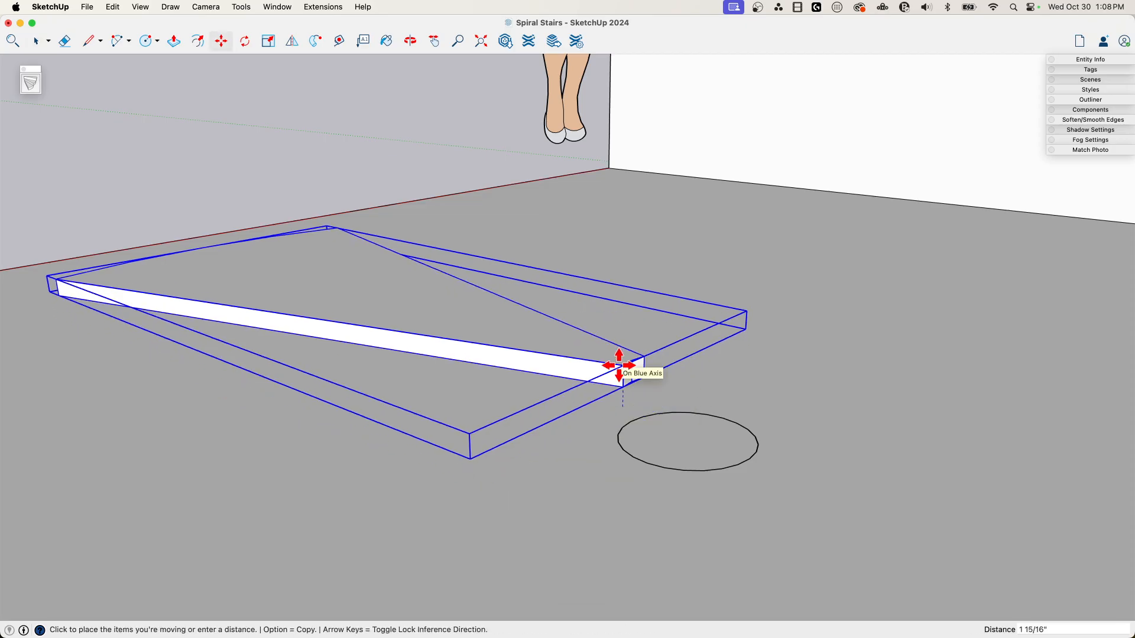
Step: Move the step 7 up the blue axis and draw an edge from the circle to its corner
text(7)
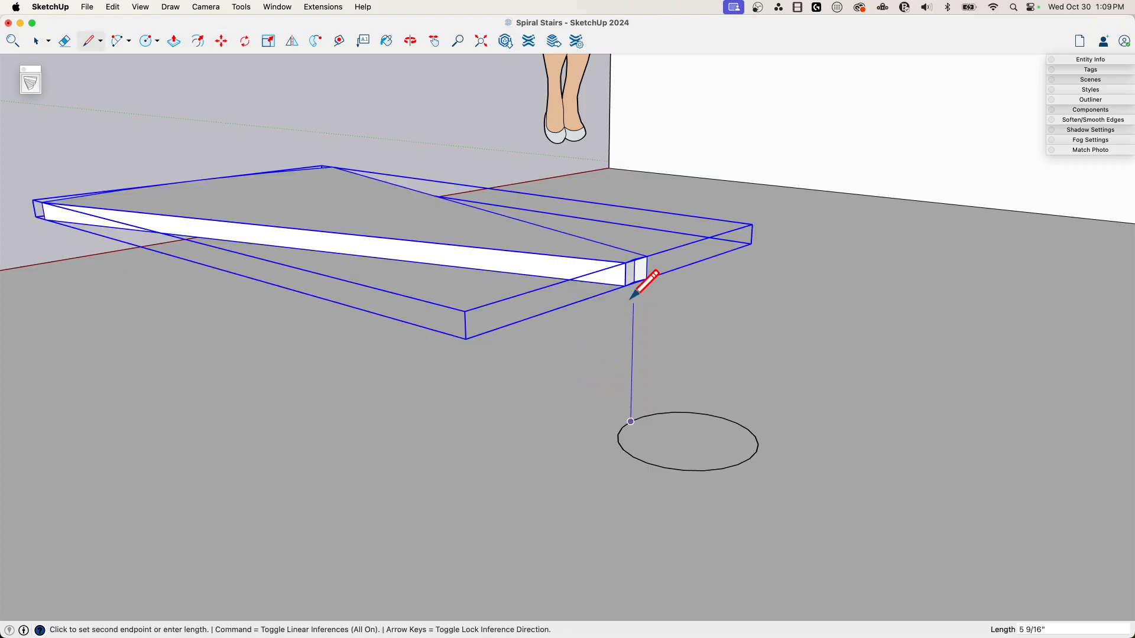
mouse_move(637, 257)
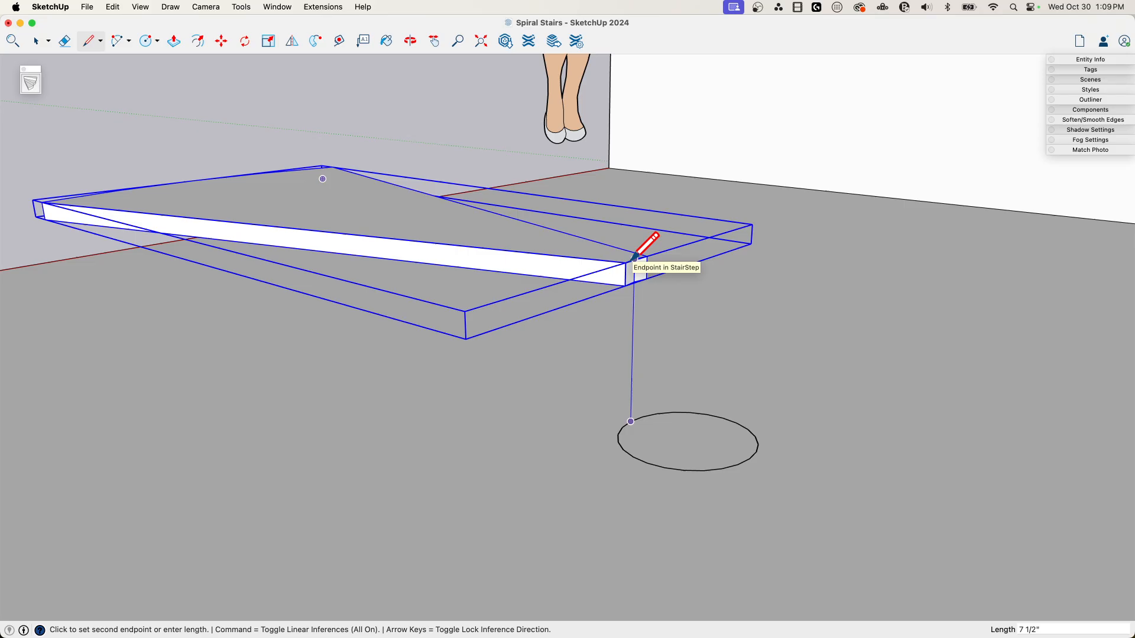
mouse_move(655, 259)
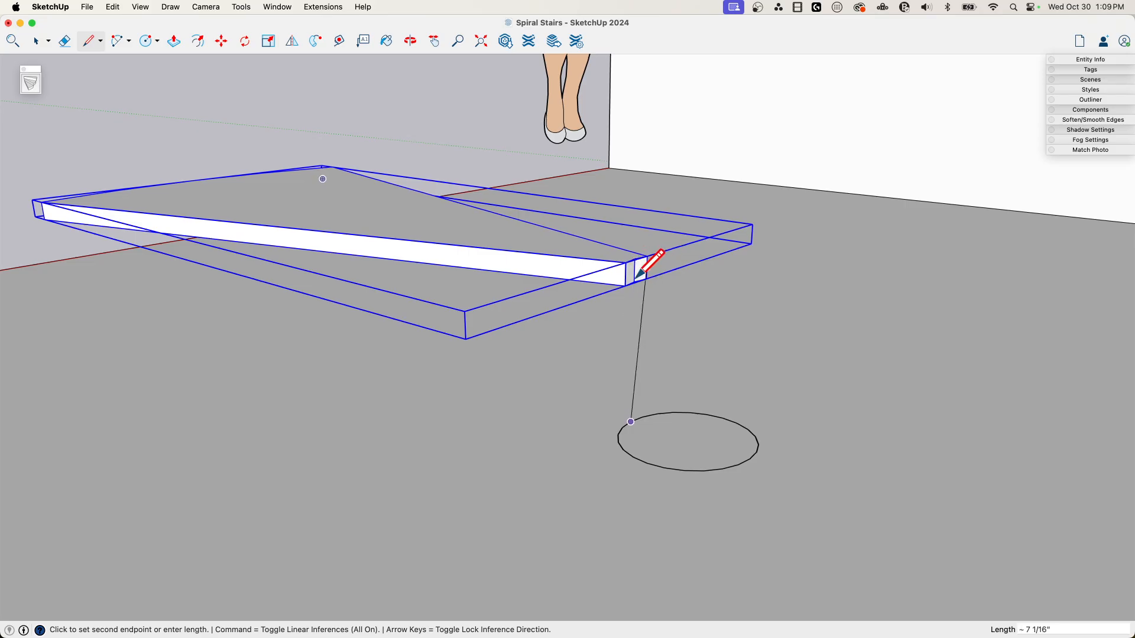
click(36, 41)
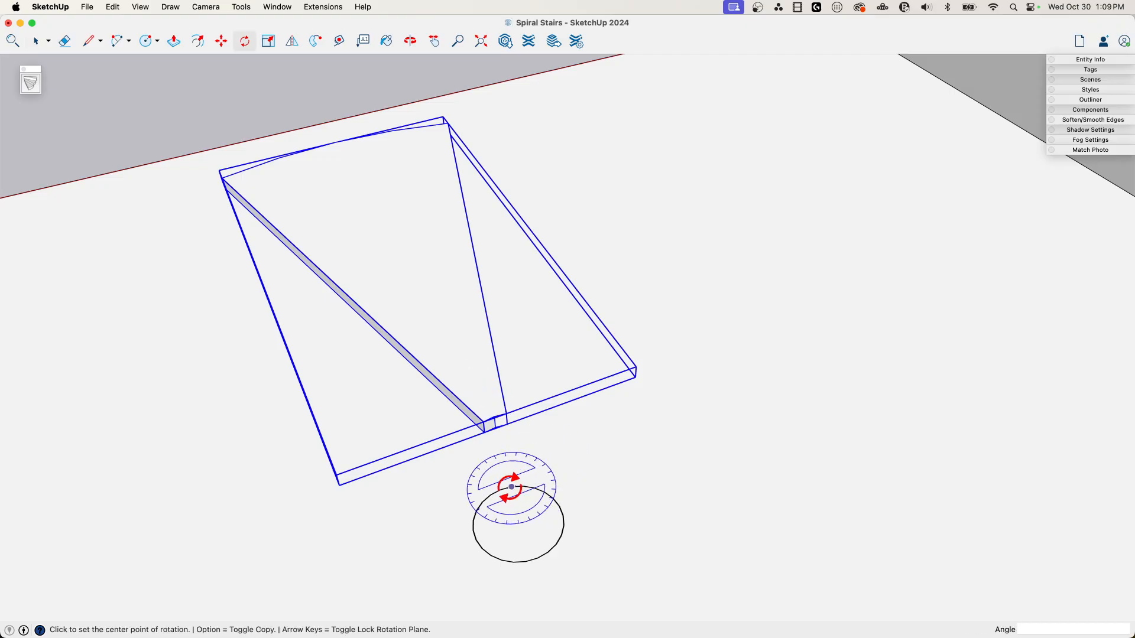
Step: Rotate-copy the step around the circle's centre to place a second wedge step
click(512, 487)
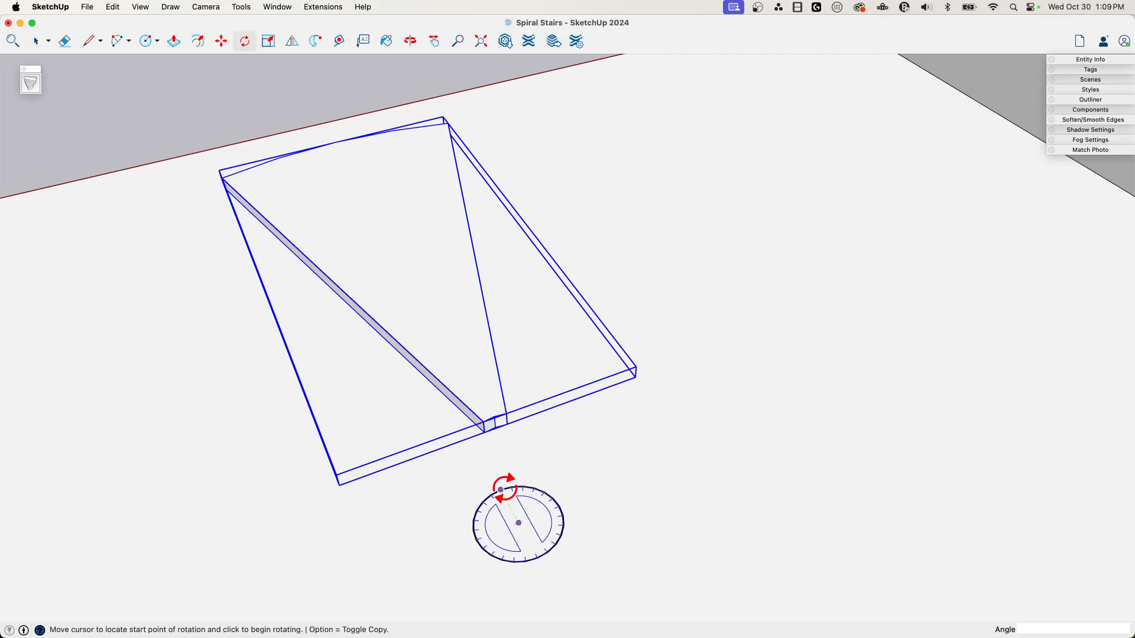
click(500, 490)
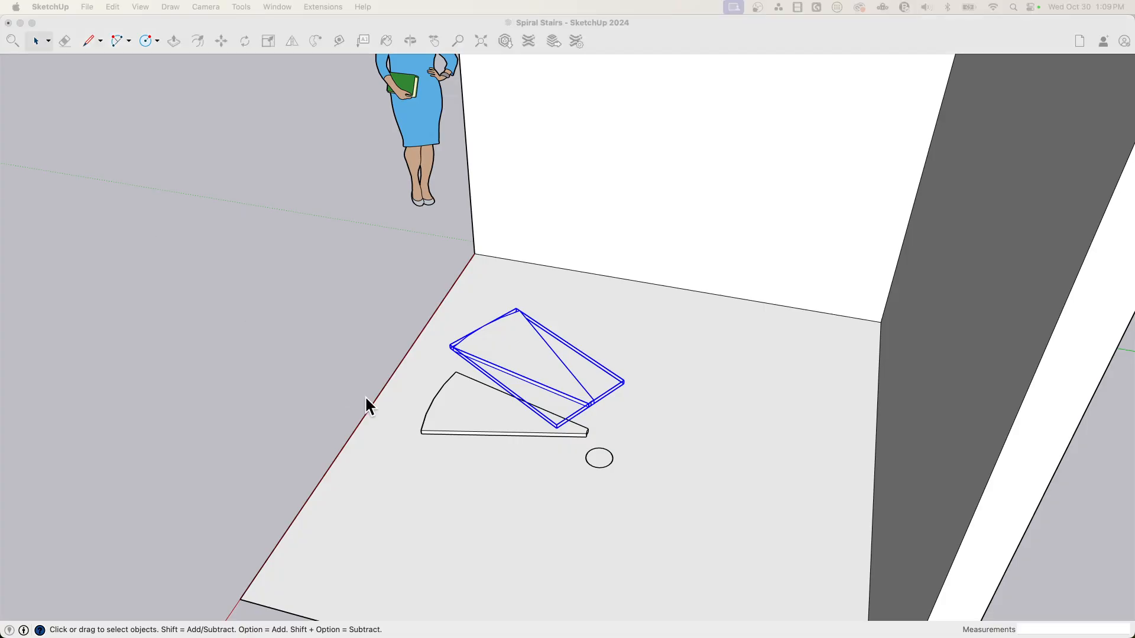
click(277, 7)
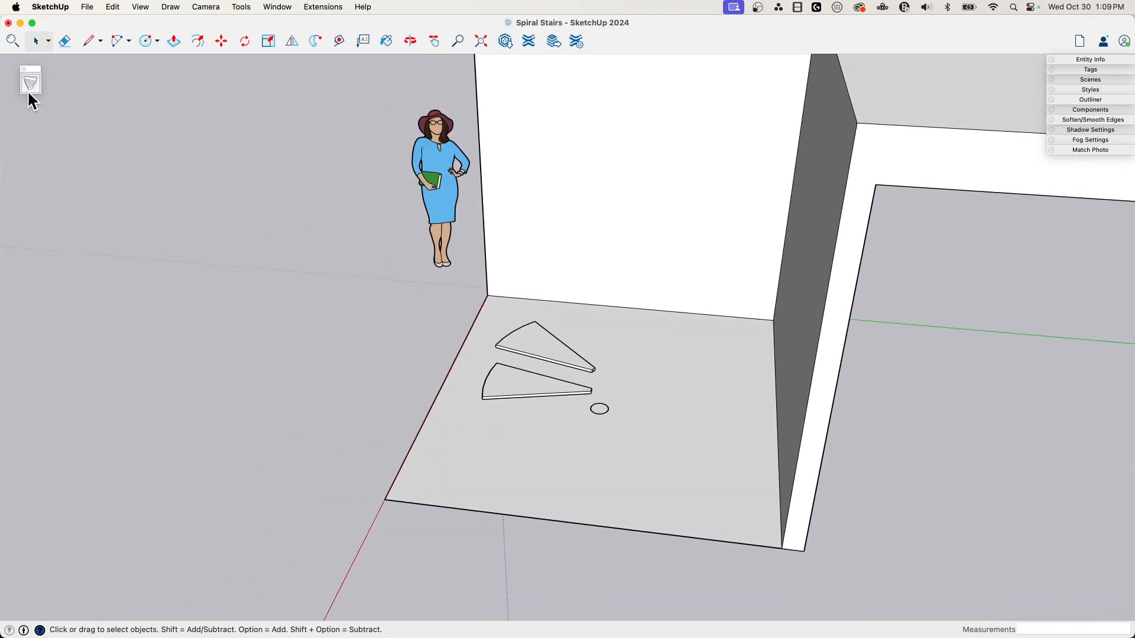
mouse_move(32, 91)
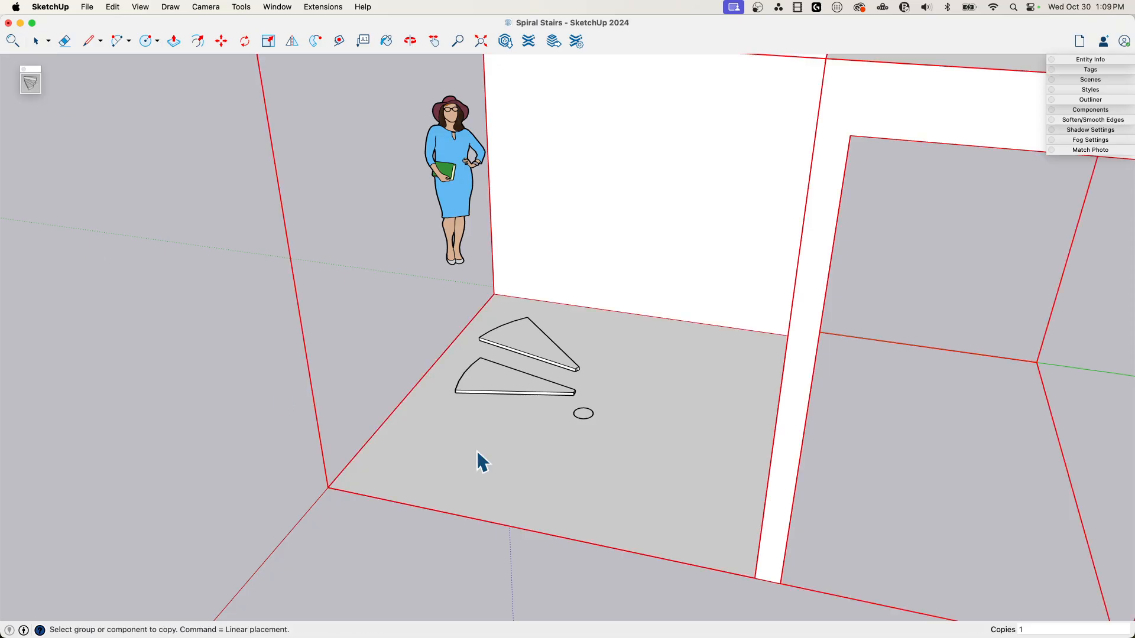
Step: Repeat the rotated step copies around the post to form the full spiral
click(528, 351)
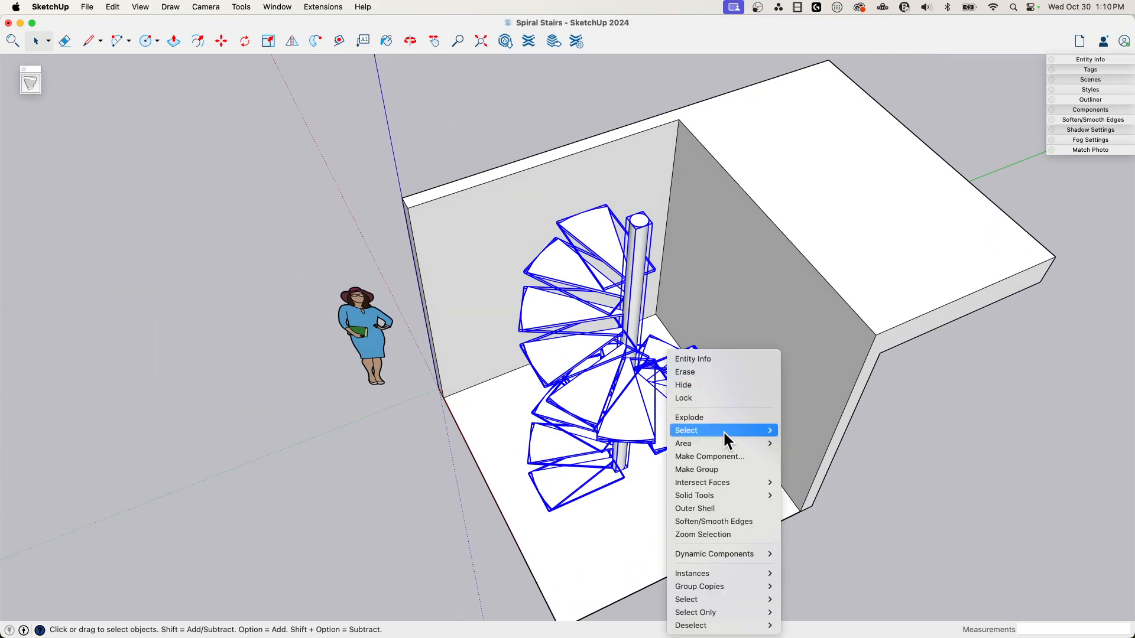
Step: Group the steps with the post and rotate the group about the post centre
click(701, 534)
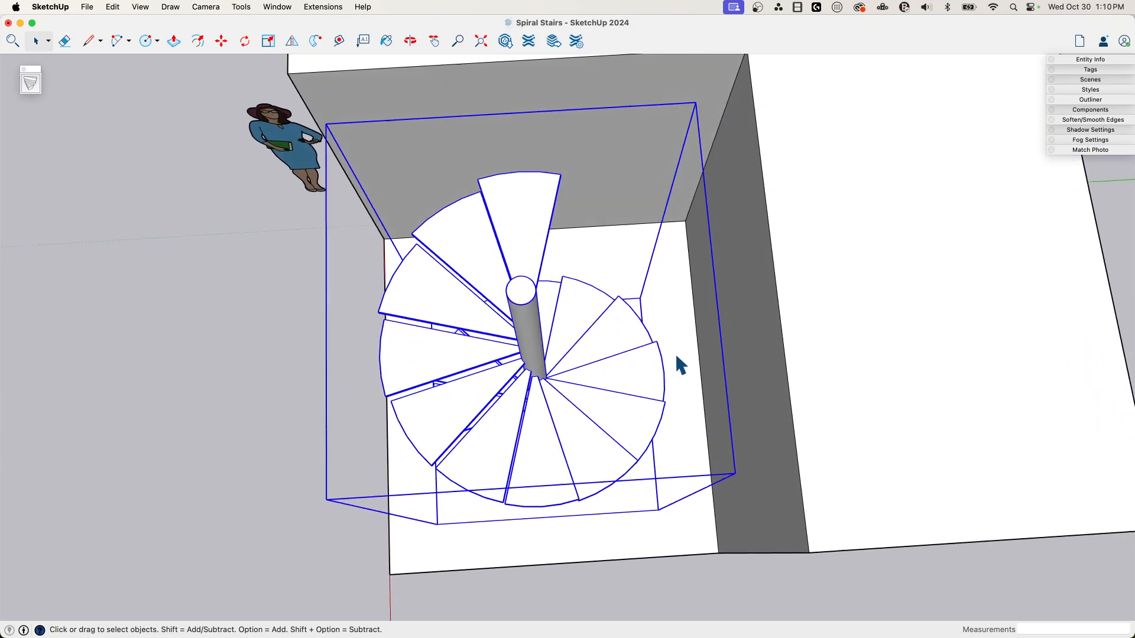
click(243, 40)
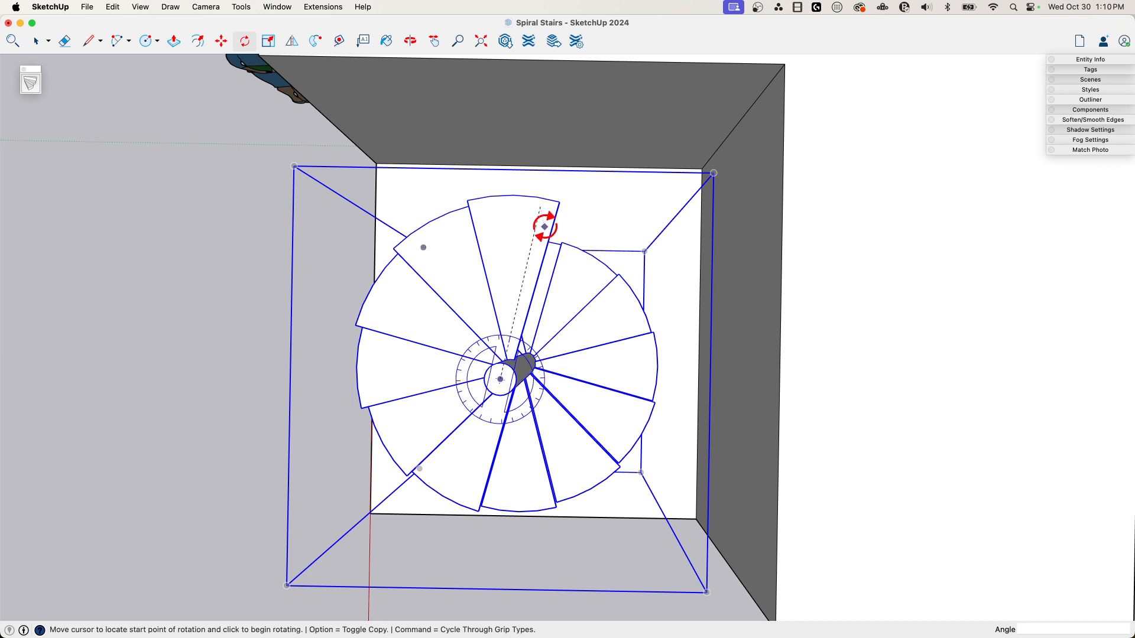
click(544, 227)
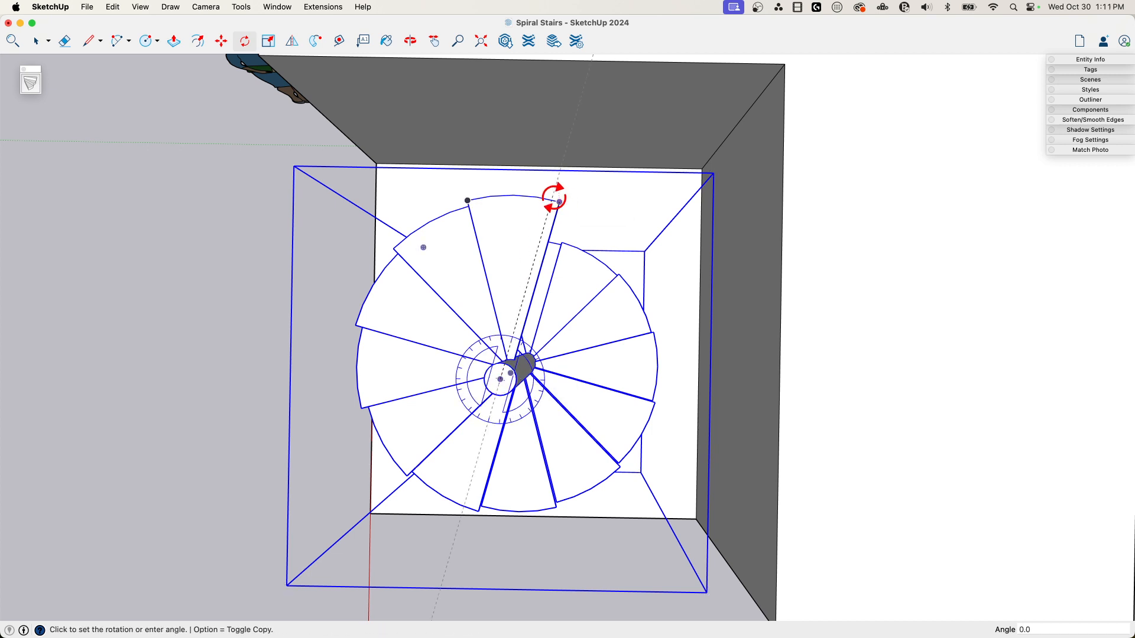
mouse_move(780, 225)
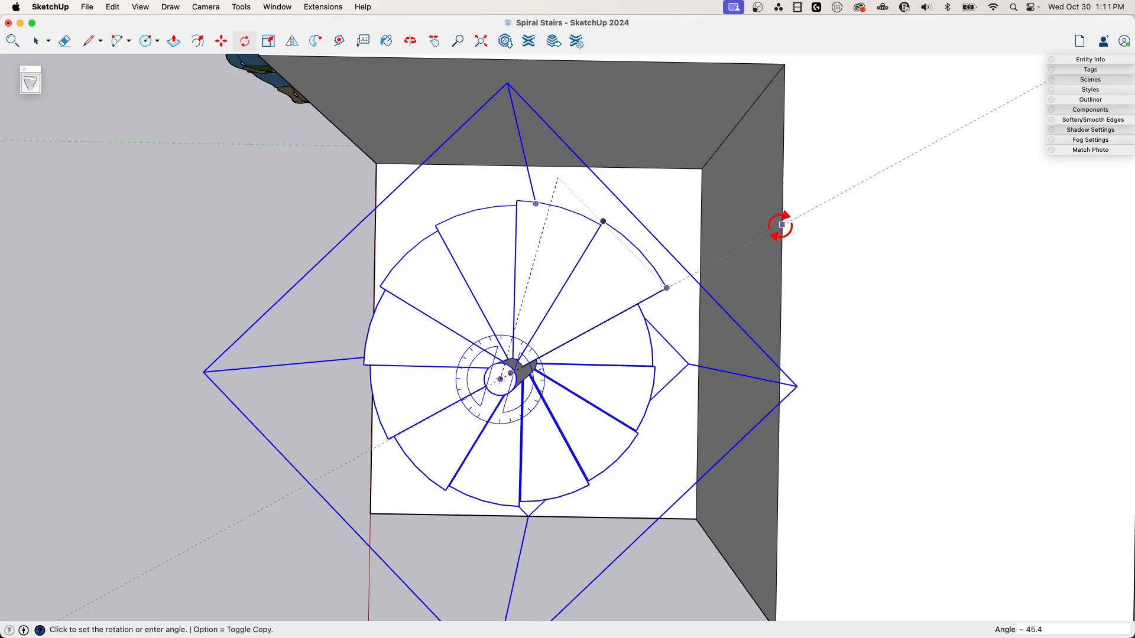
mouse_move(535, 163)
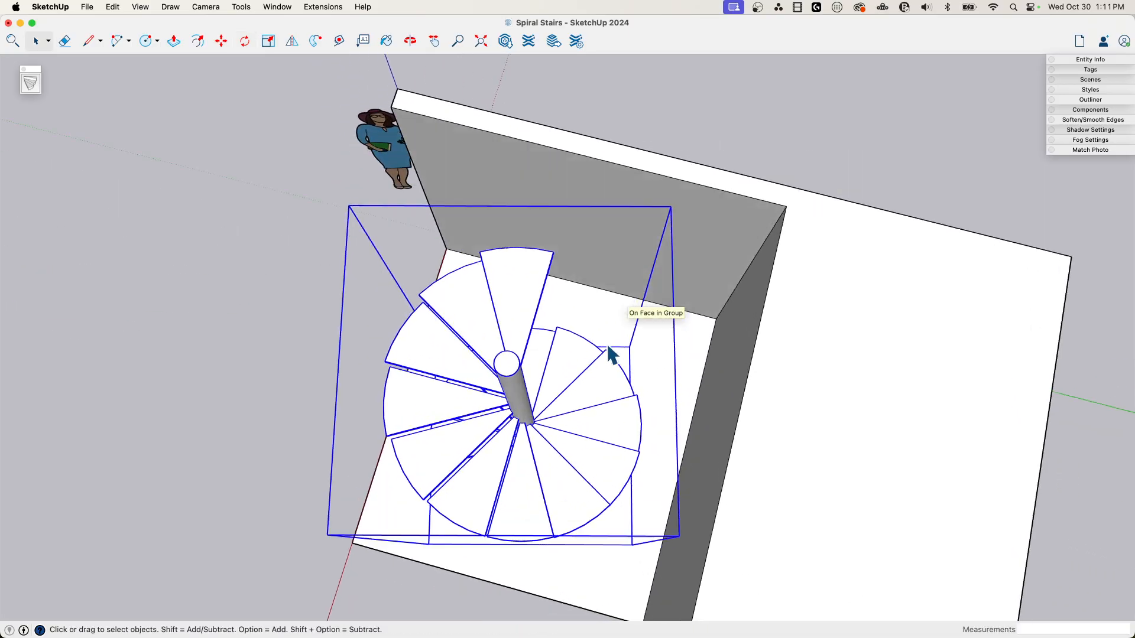
click(221, 41)
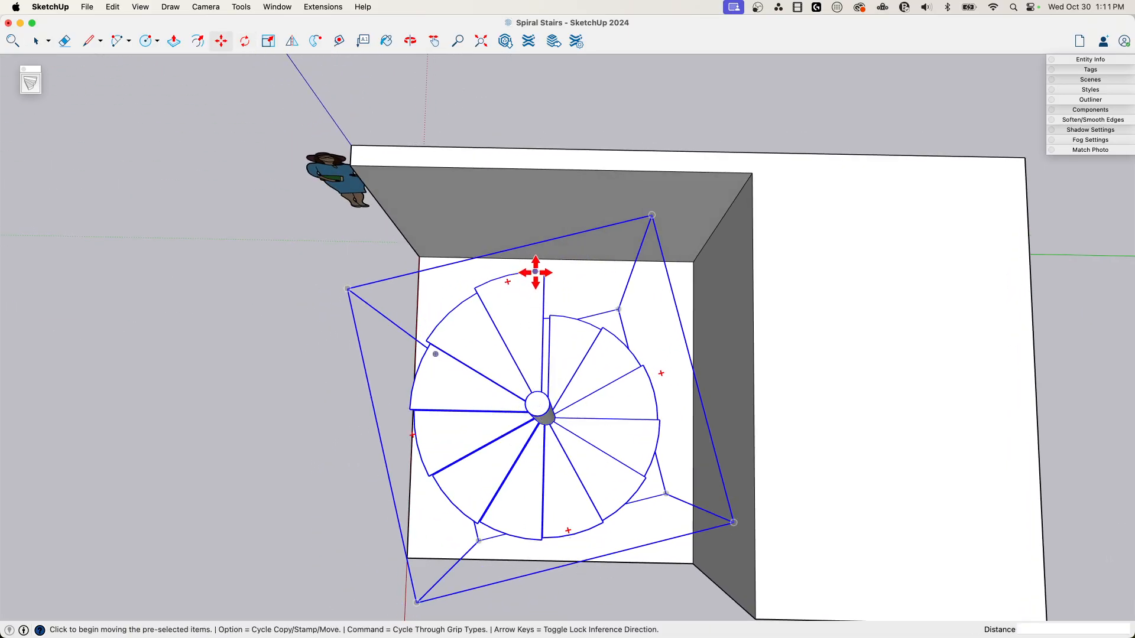
mouse_move(536, 272)
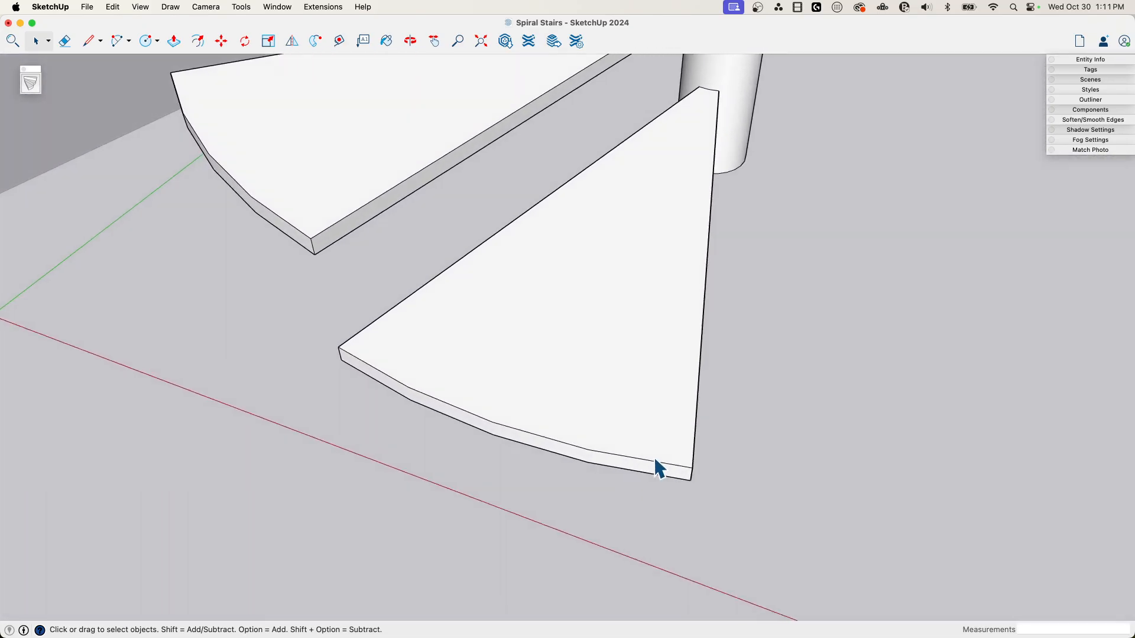
Step: Open the lowest wedge tread for editing to mark baluster positions
click(657, 469)
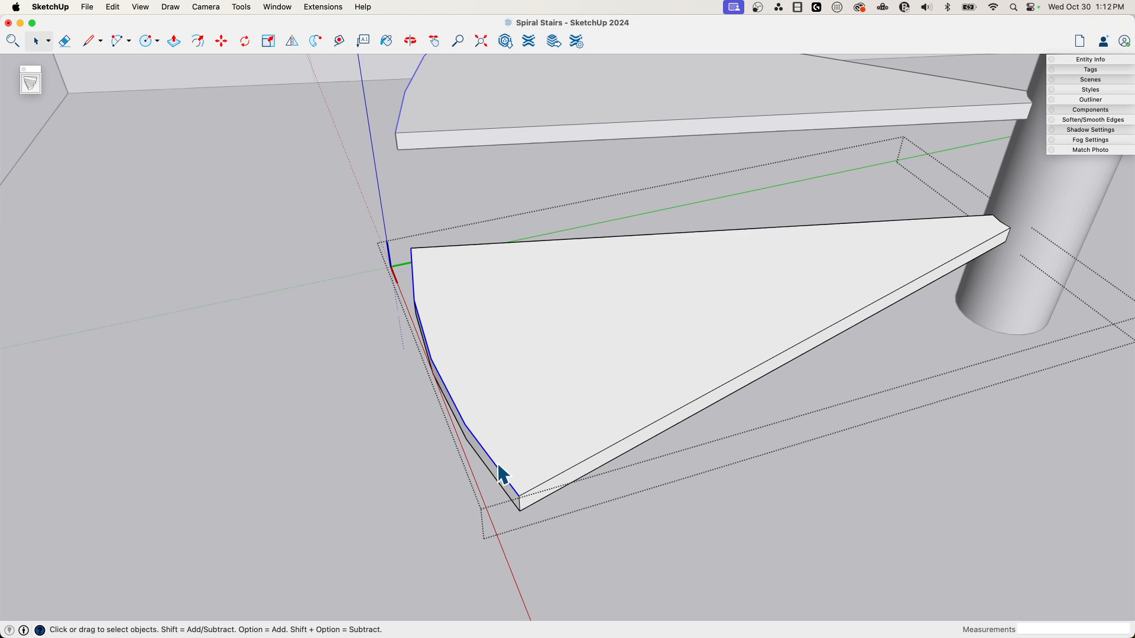
mouse_move(488, 495)
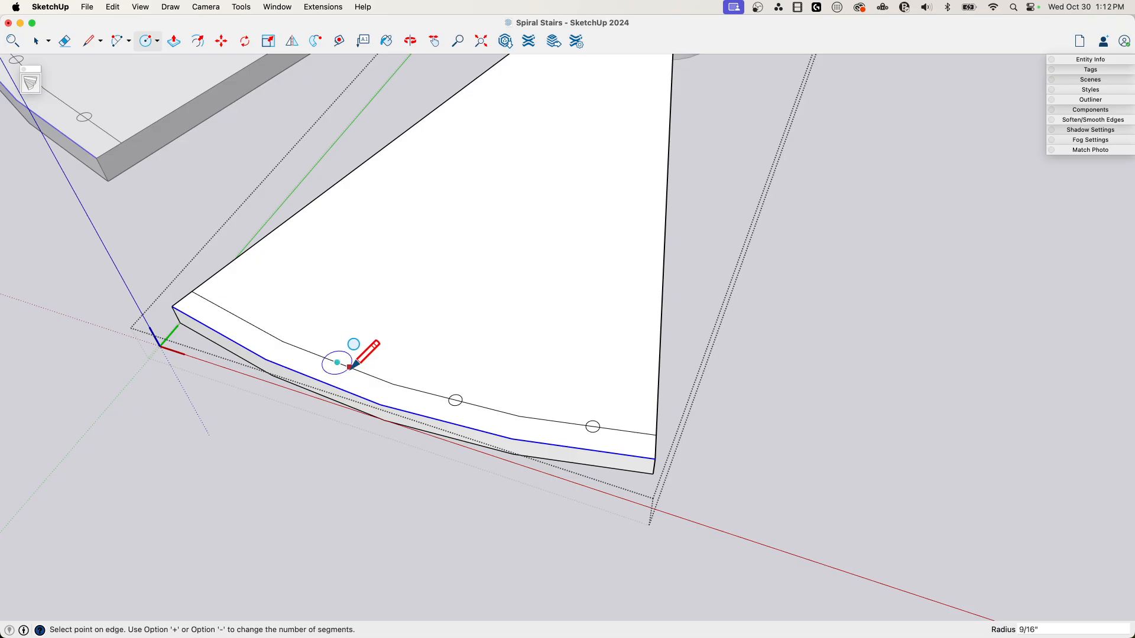
mouse_move(246, 320)
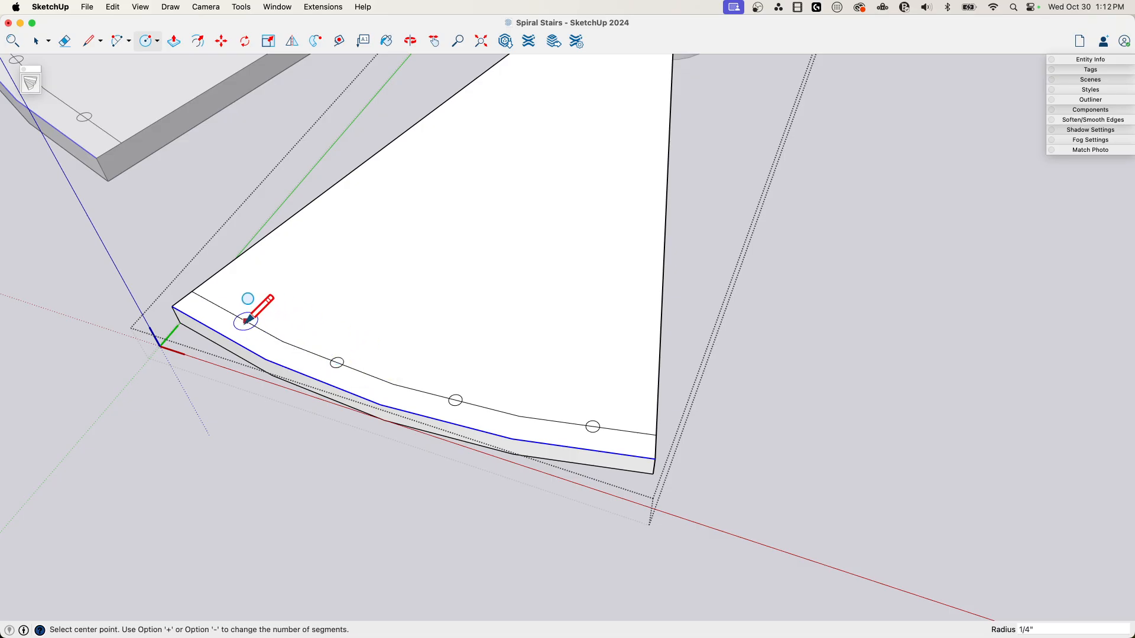
mouse_move(239, 317)
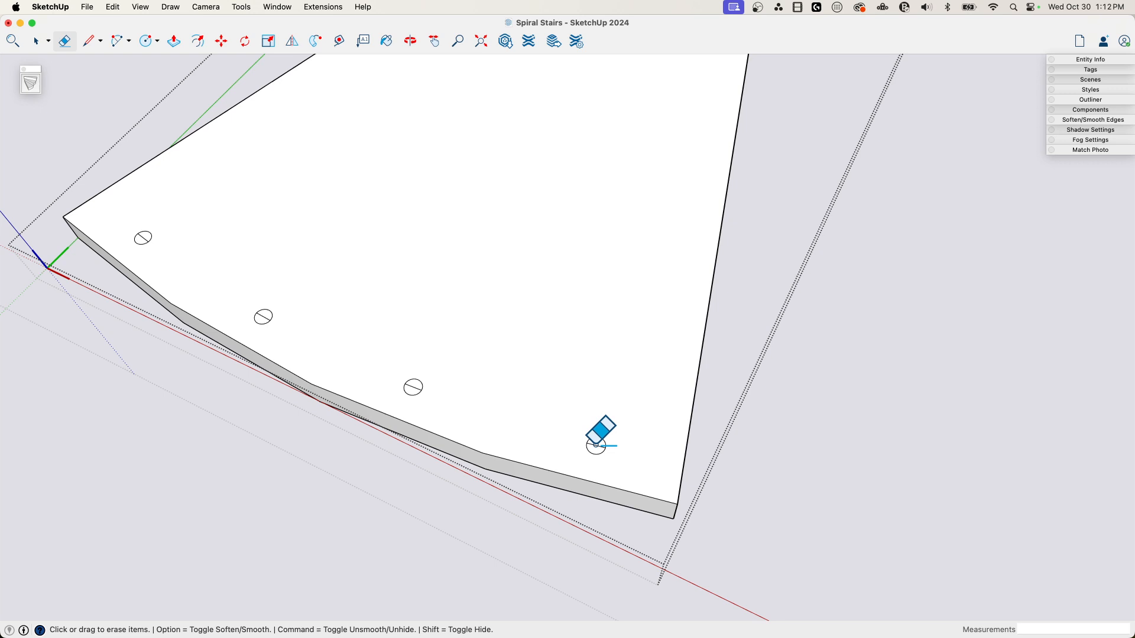
mouse_move(282, 315)
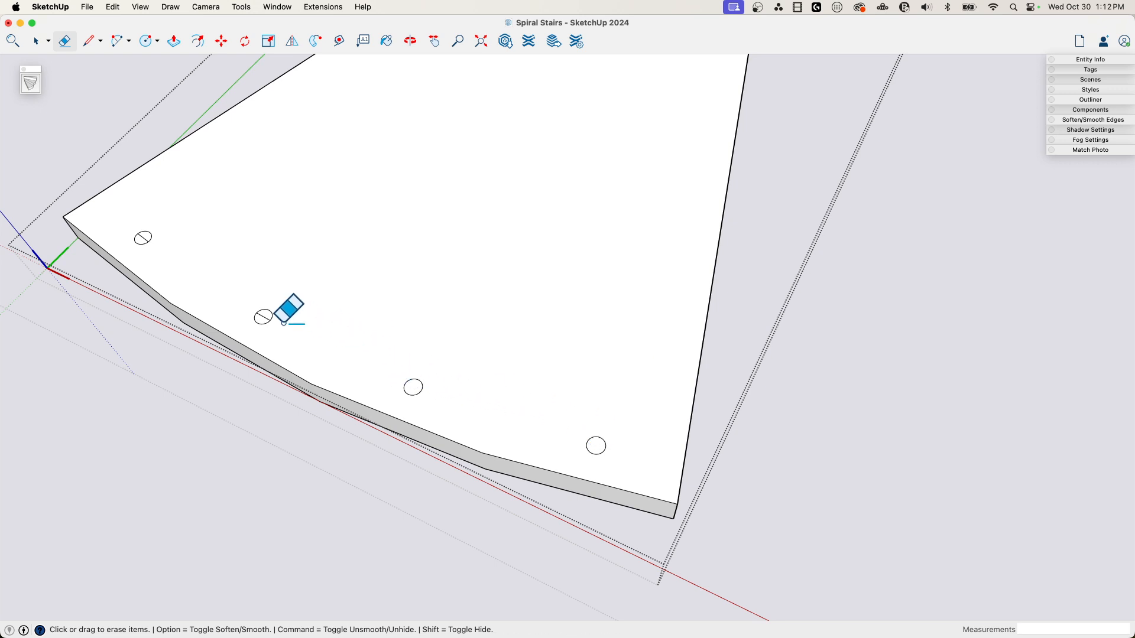
mouse_move(143, 220)
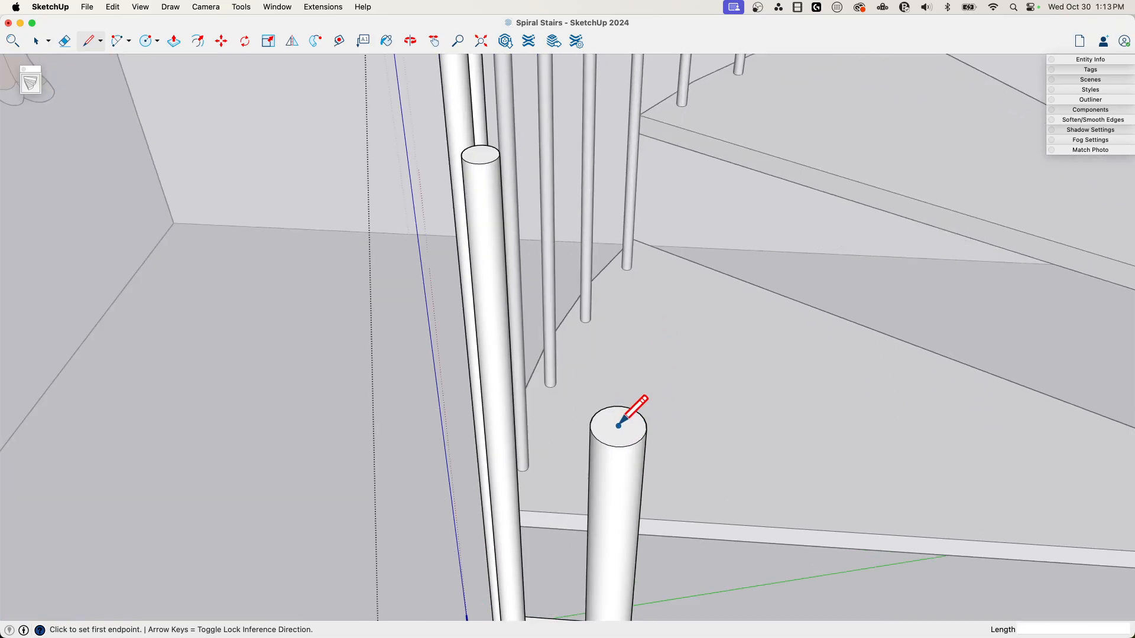
Step: Draw a sloped guide line across the baluster tops and Push/Pull a baluster up to it
click(618, 423)
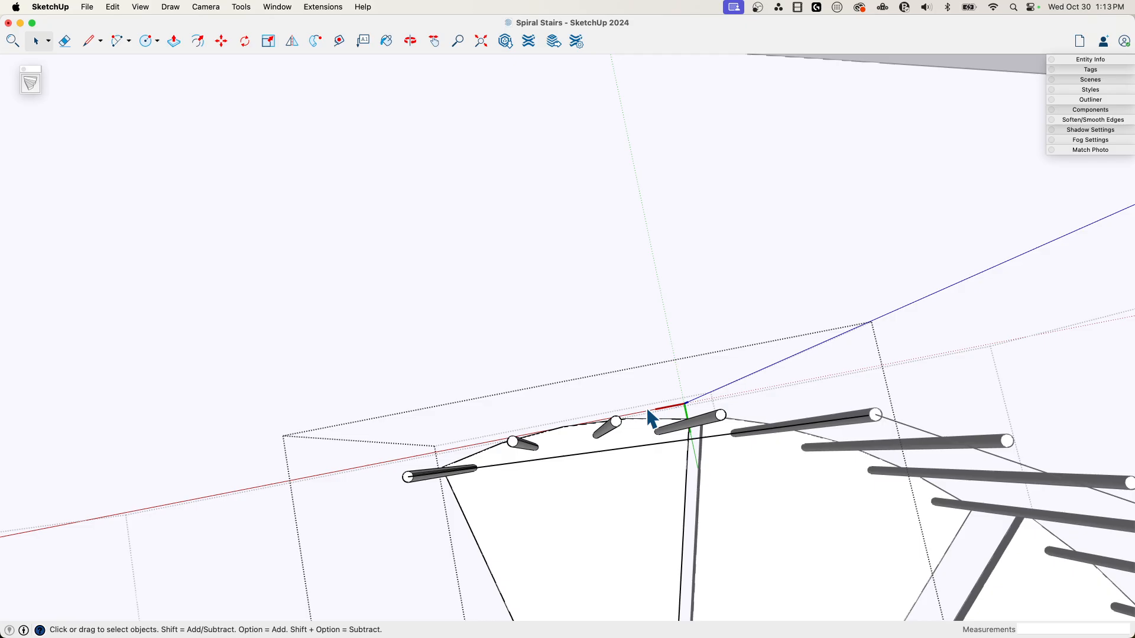
mouse_move(572, 449)
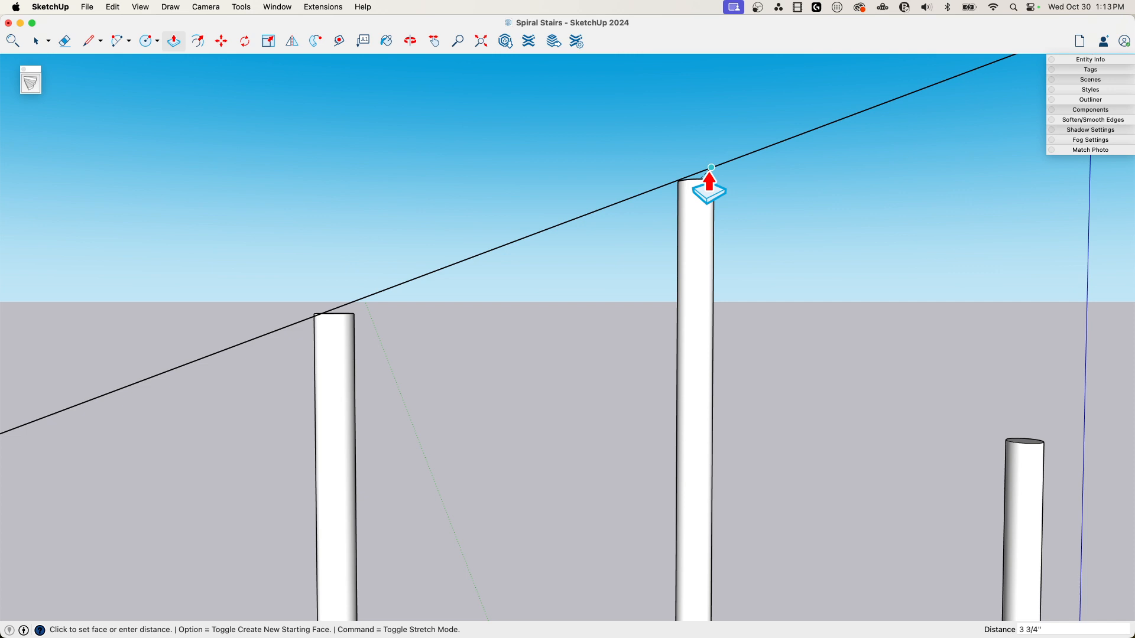
mouse_move(709, 185)
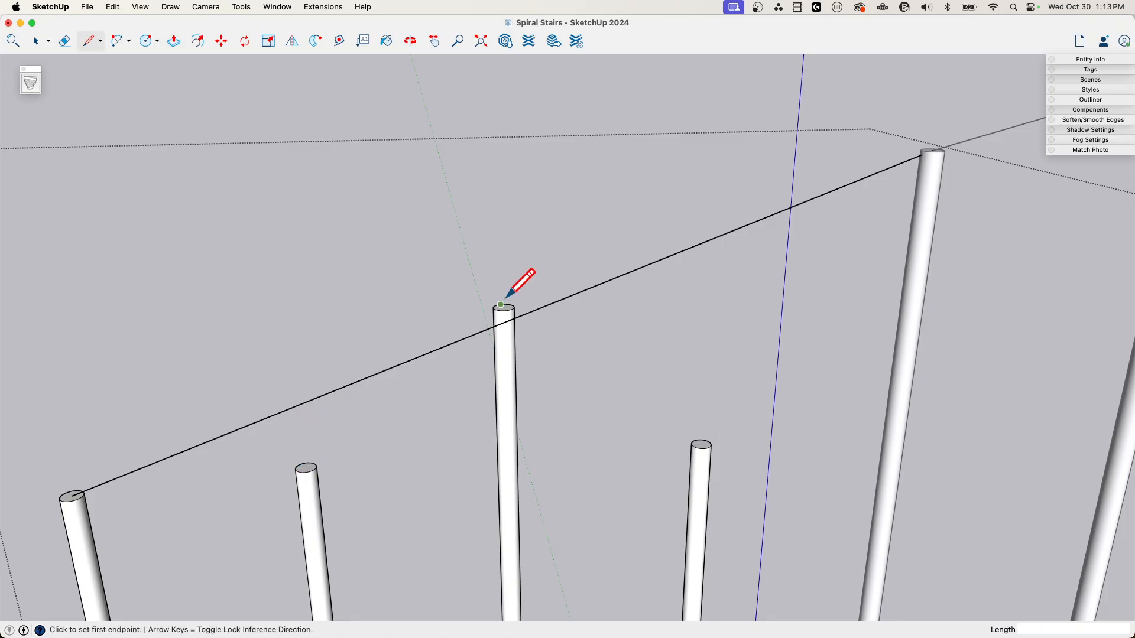
mouse_move(539, 307)
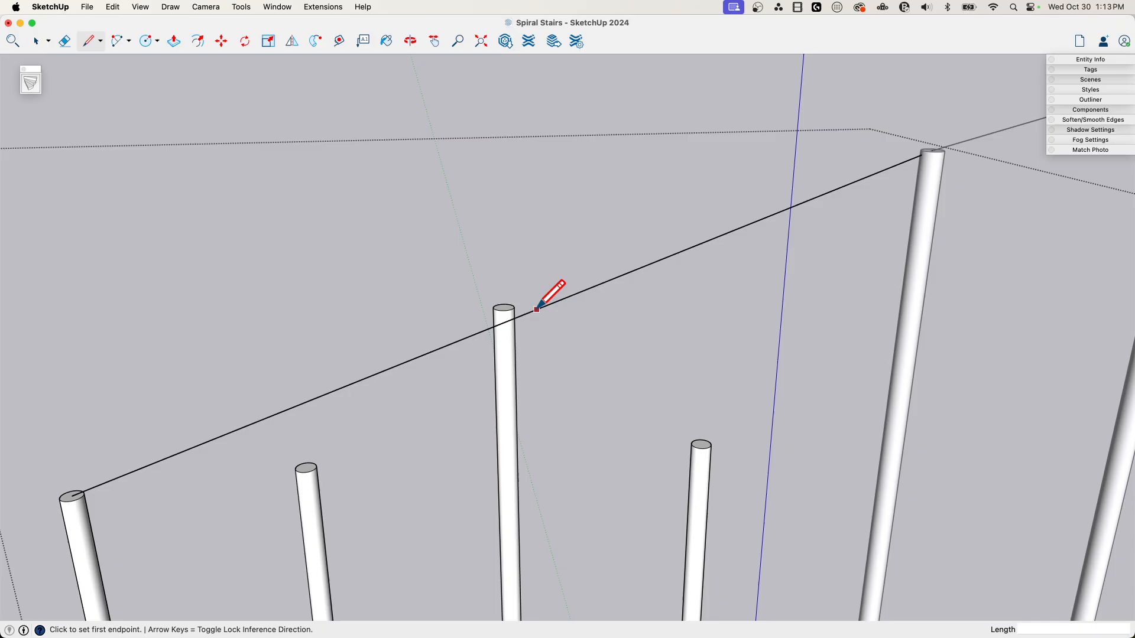
mouse_move(499, 326)
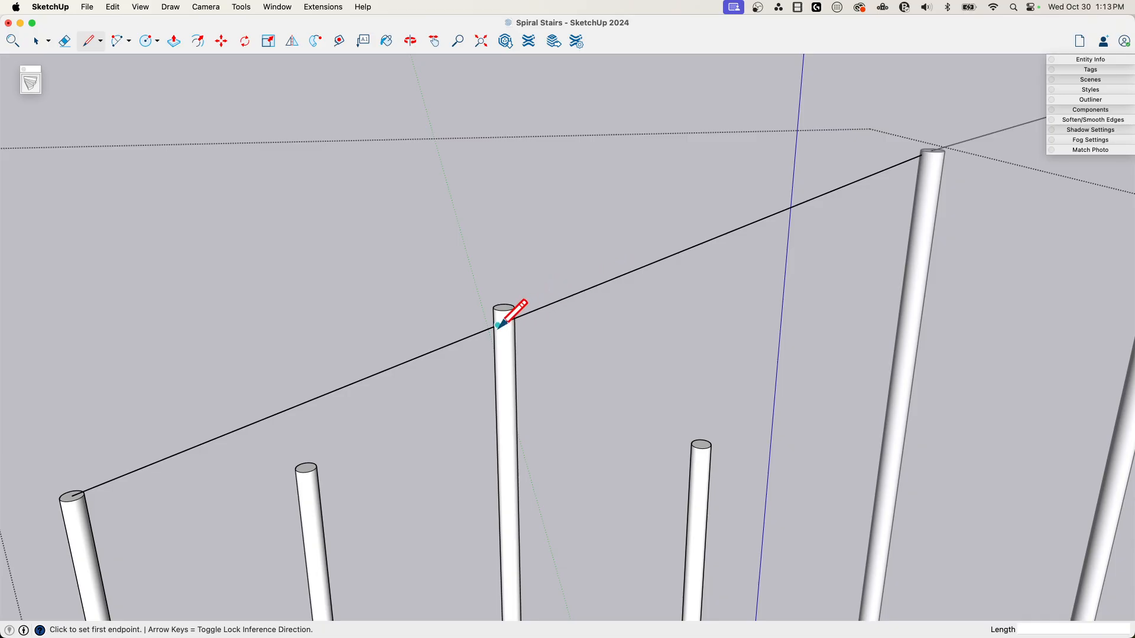
click(498, 324)
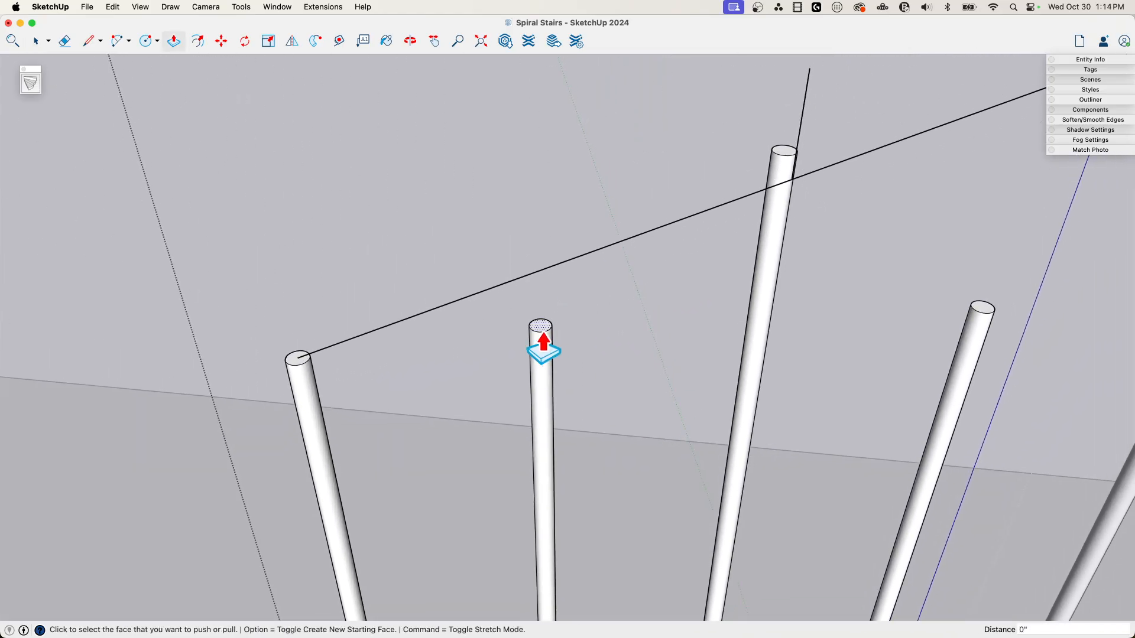
click(539, 340)
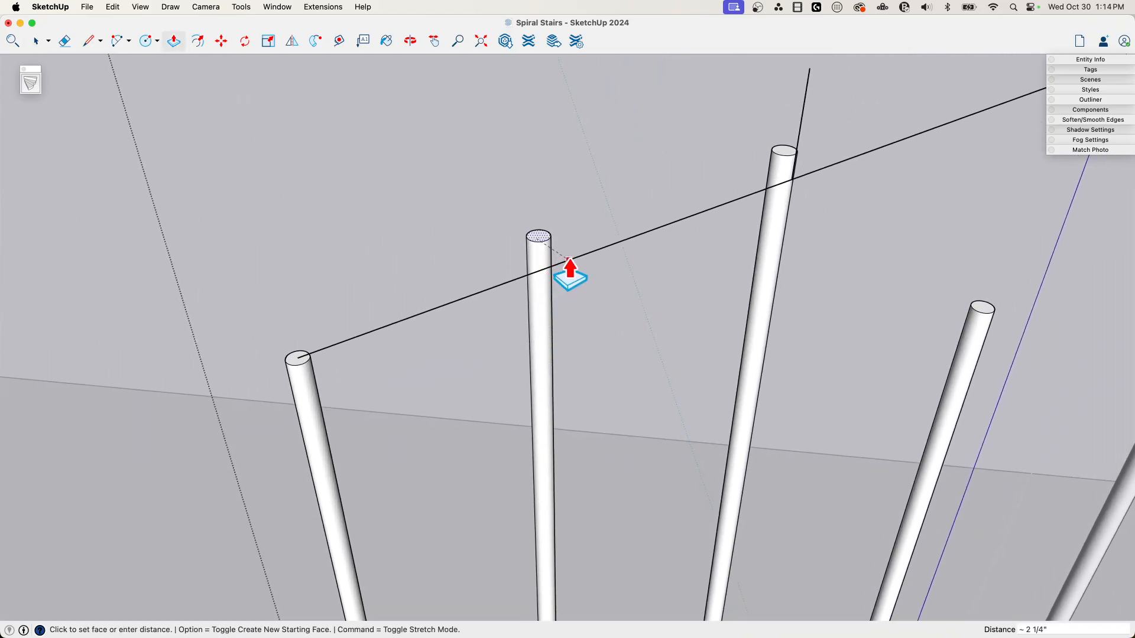
mouse_move(598, 260)
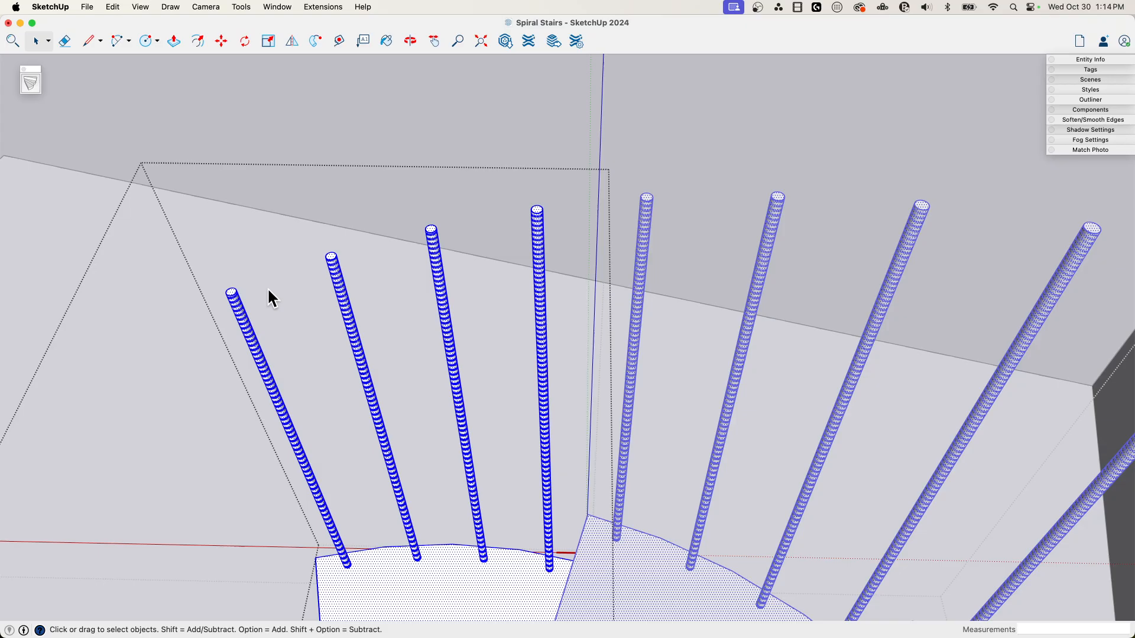
mouse_move(272, 326)
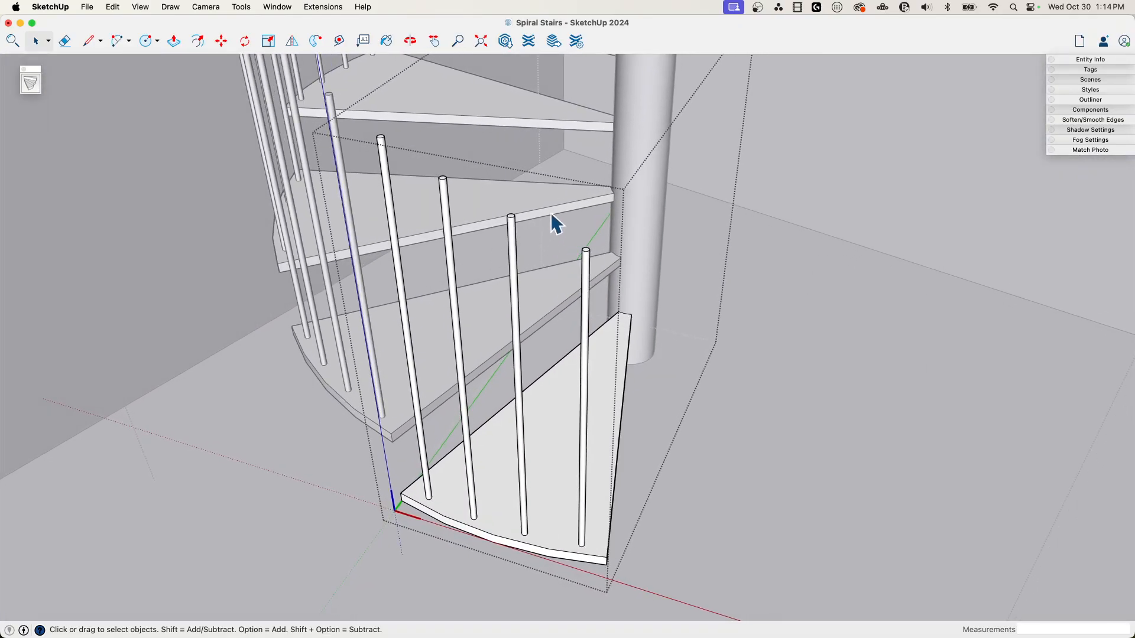
Step: Select the lowest tread with its balusters and make them one group via the context menu
click(585, 522)
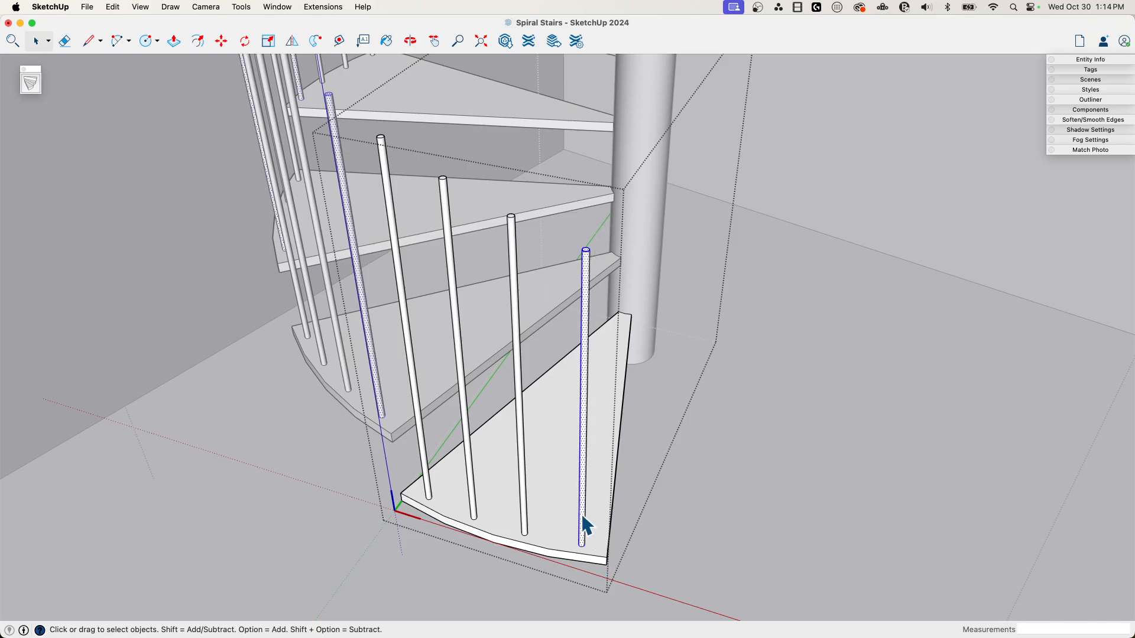
right_click(585, 525)
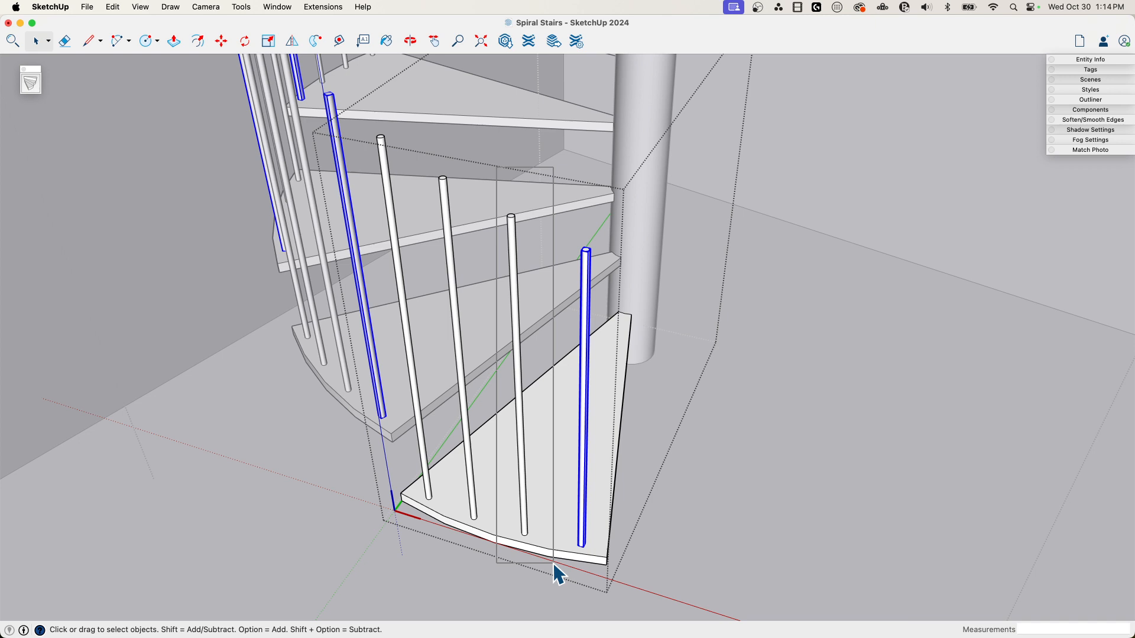
right_click(557, 573)
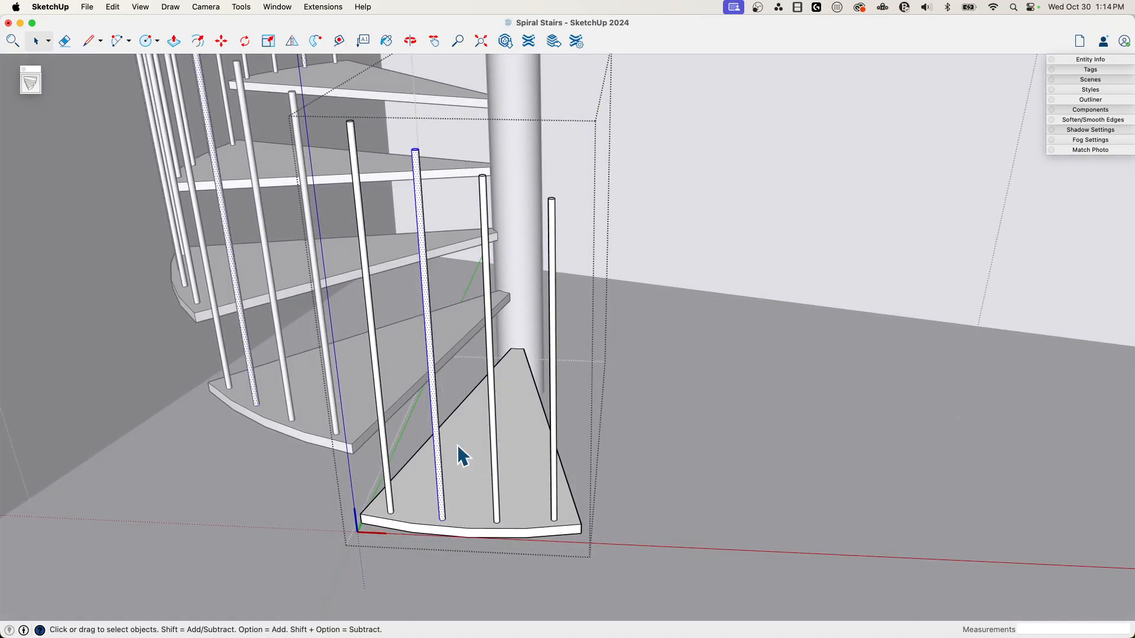
right_click(464, 456)
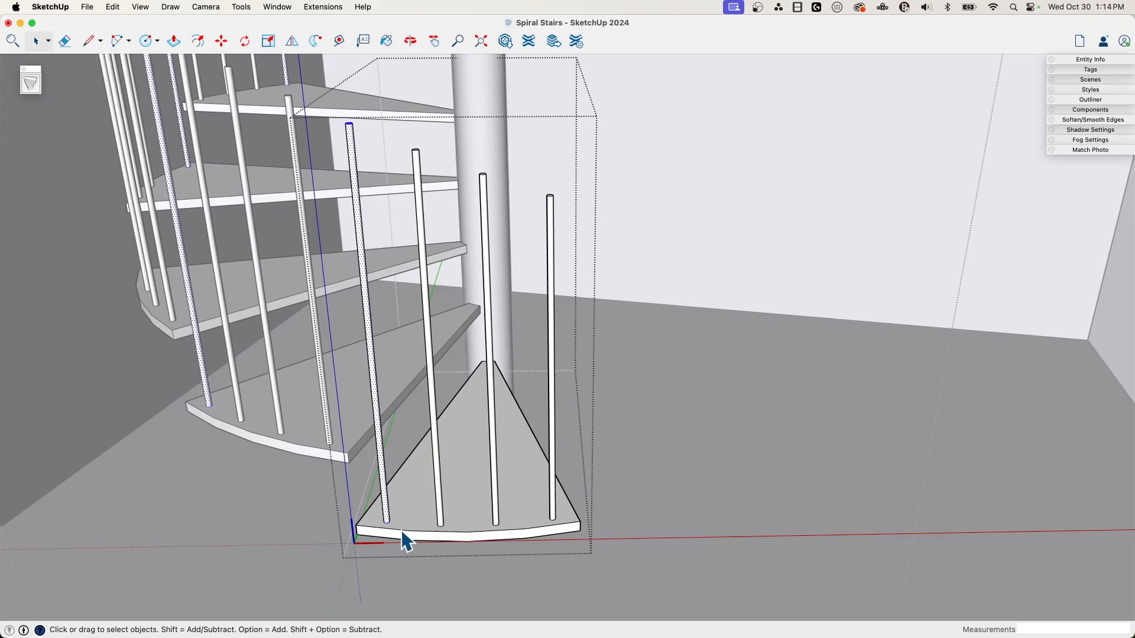
right_click(406, 539)
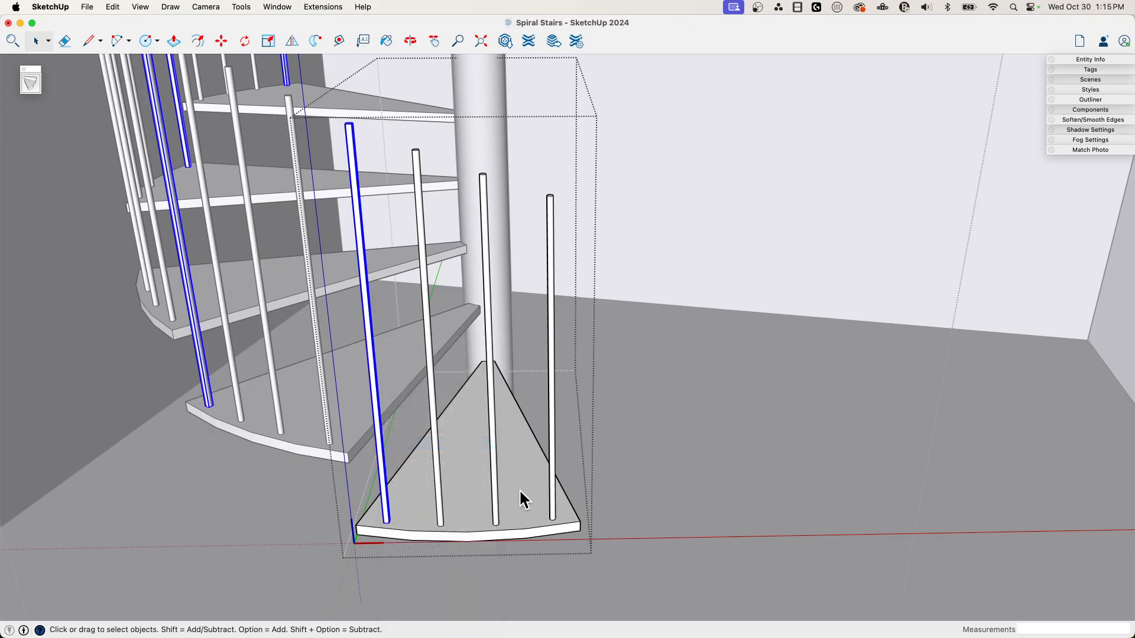
right_click(524, 499)
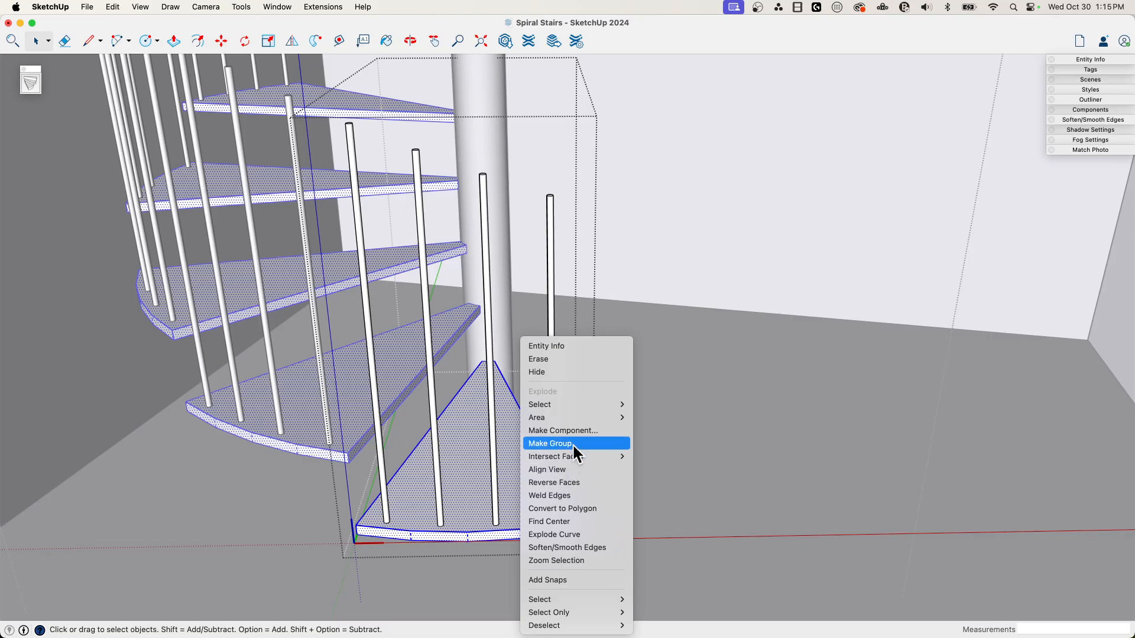
click(550, 443)
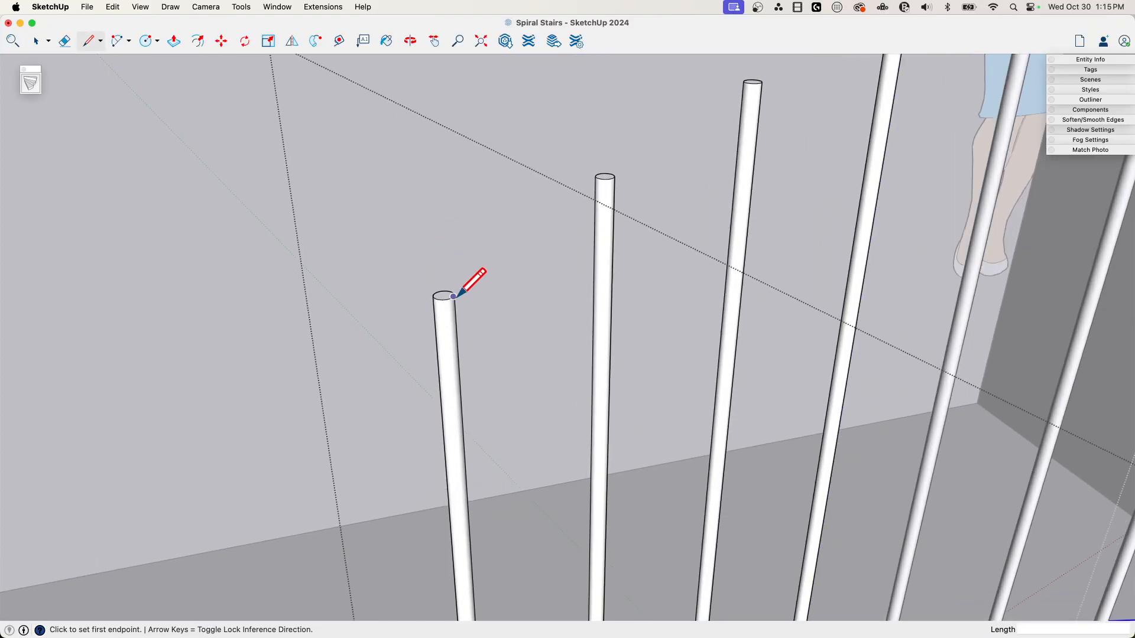
mouse_move(450, 295)
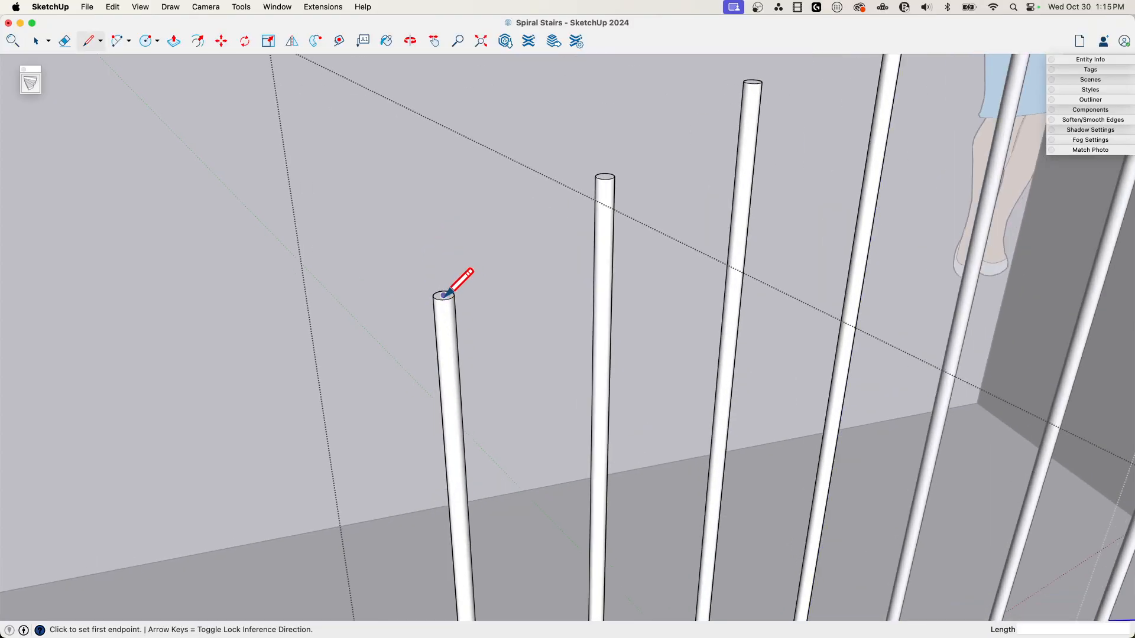
Step: Start a guide line from the top center of an upper baluster
click(444, 295)
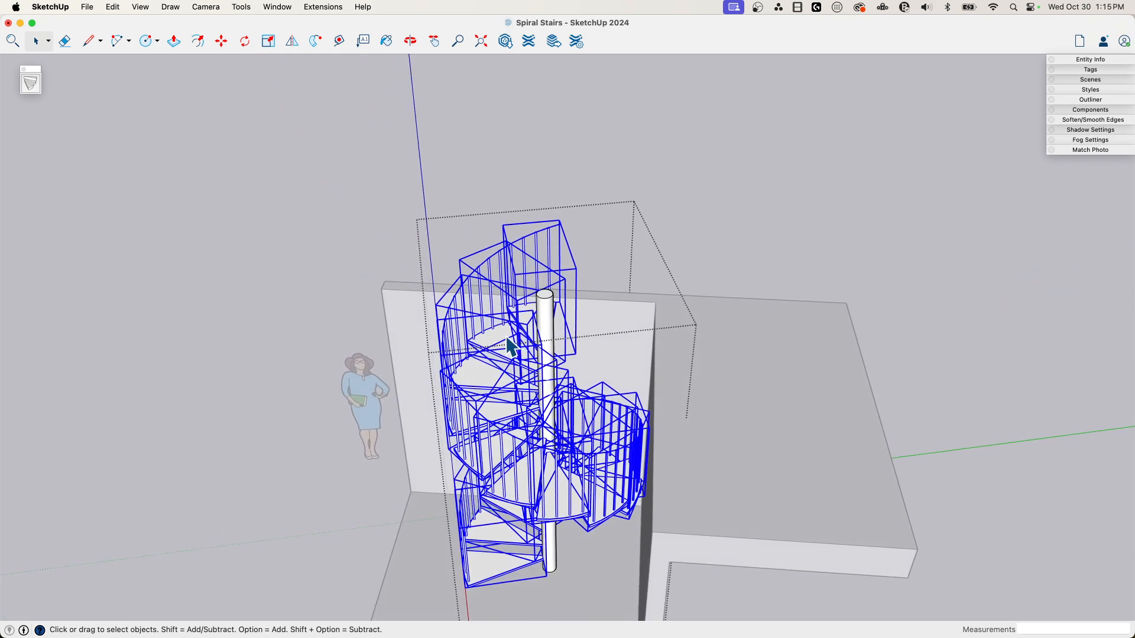
Step: Thicken the landing face with Push/Pull so the slab reaches the staircase
right_click(508, 347)
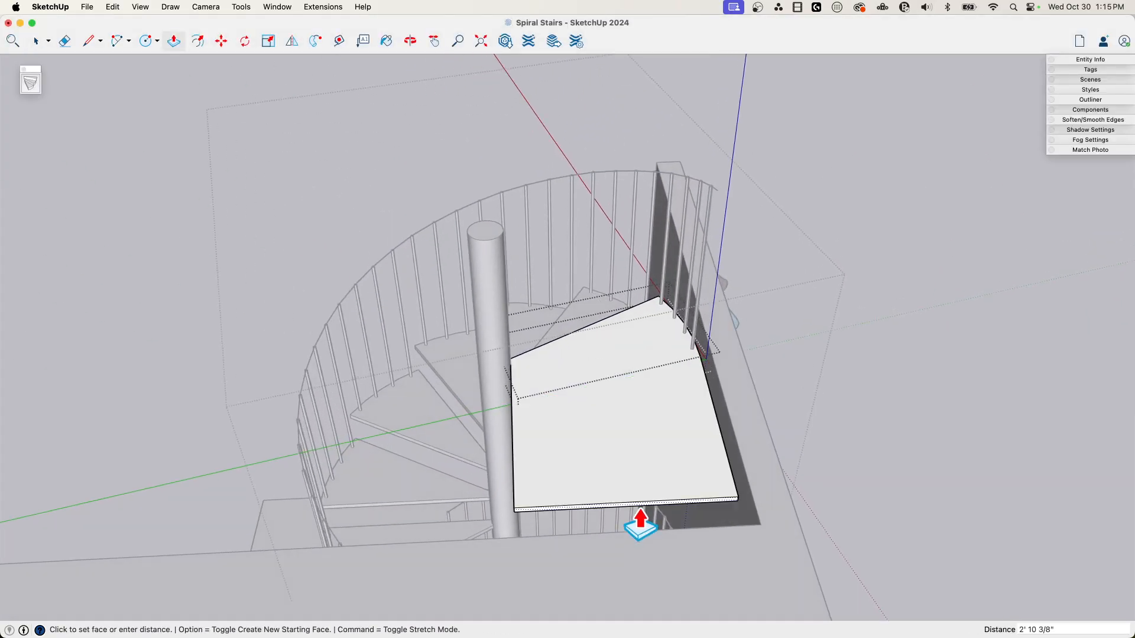
click(36, 40)
text(4.5)
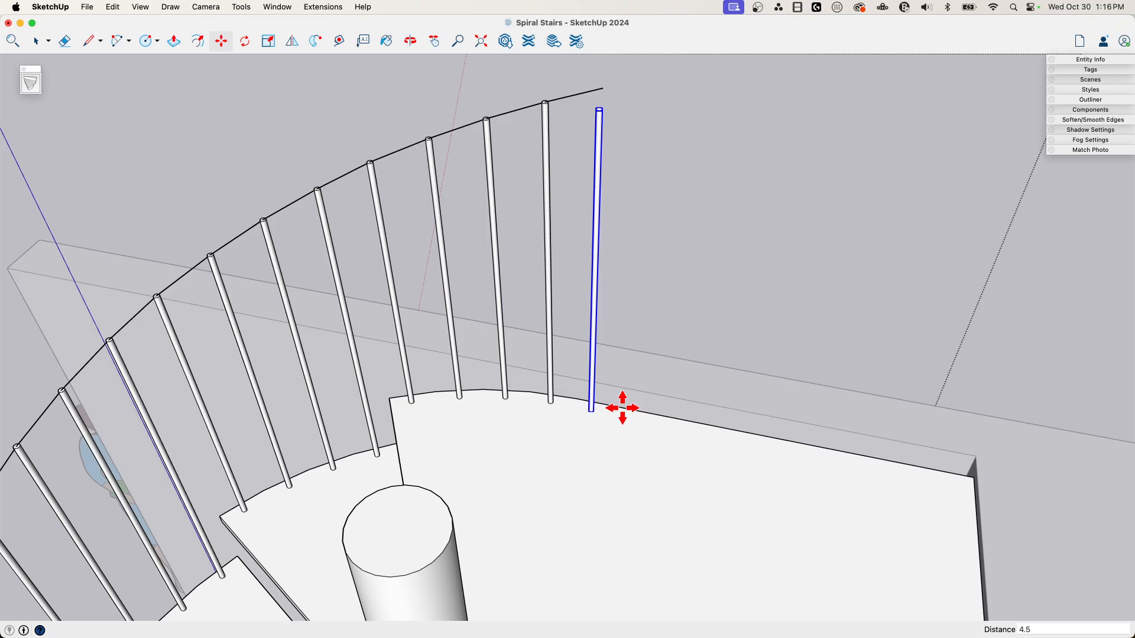
mouse_move(689, 338)
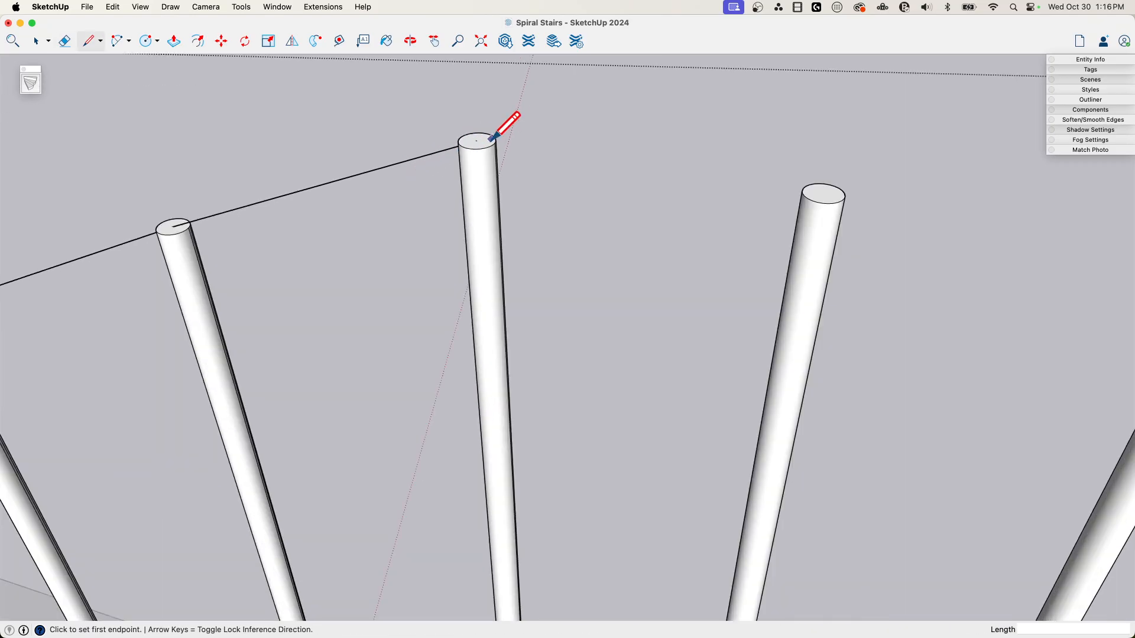
Step: Extend the handrail path line to the next landing baluster's top
click(476, 137)
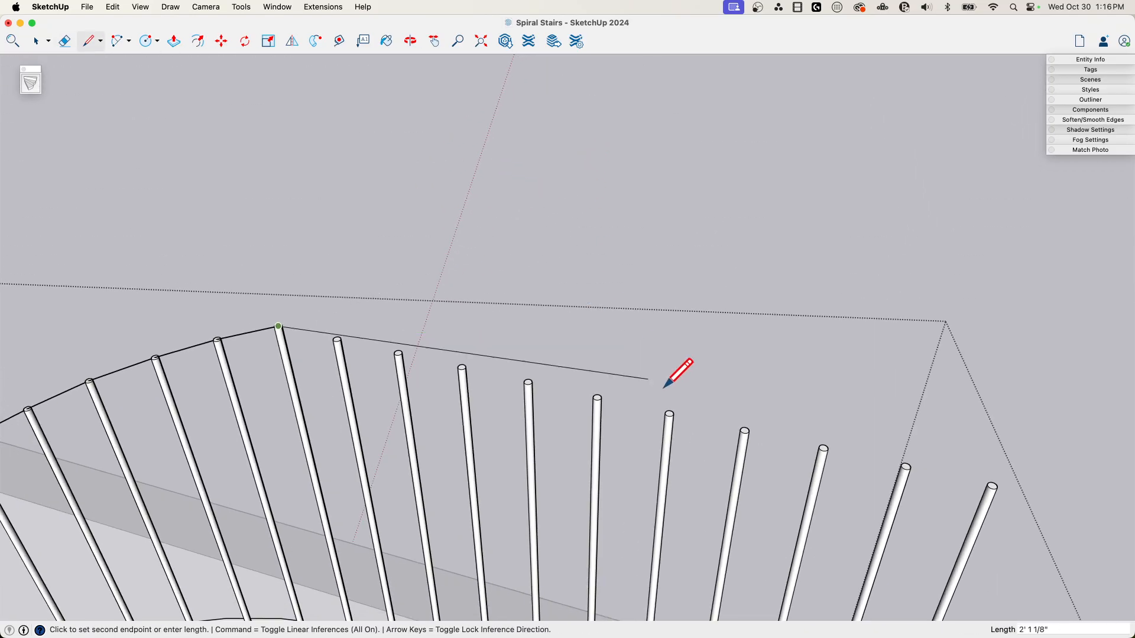
mouse_move(998, 484)
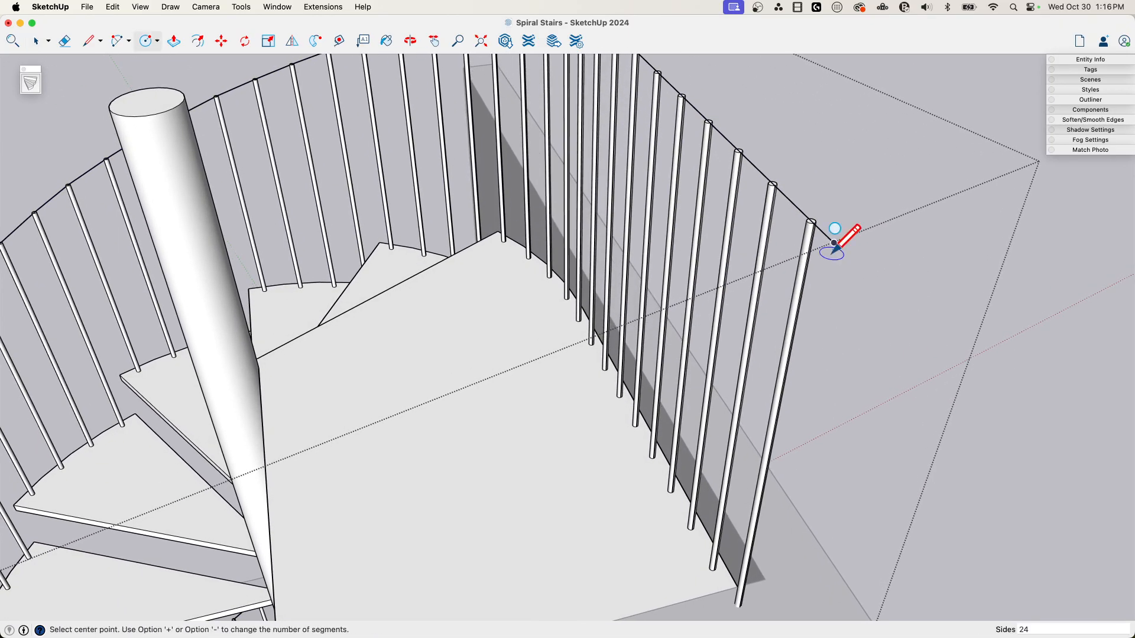
mouse_move(833, 243)
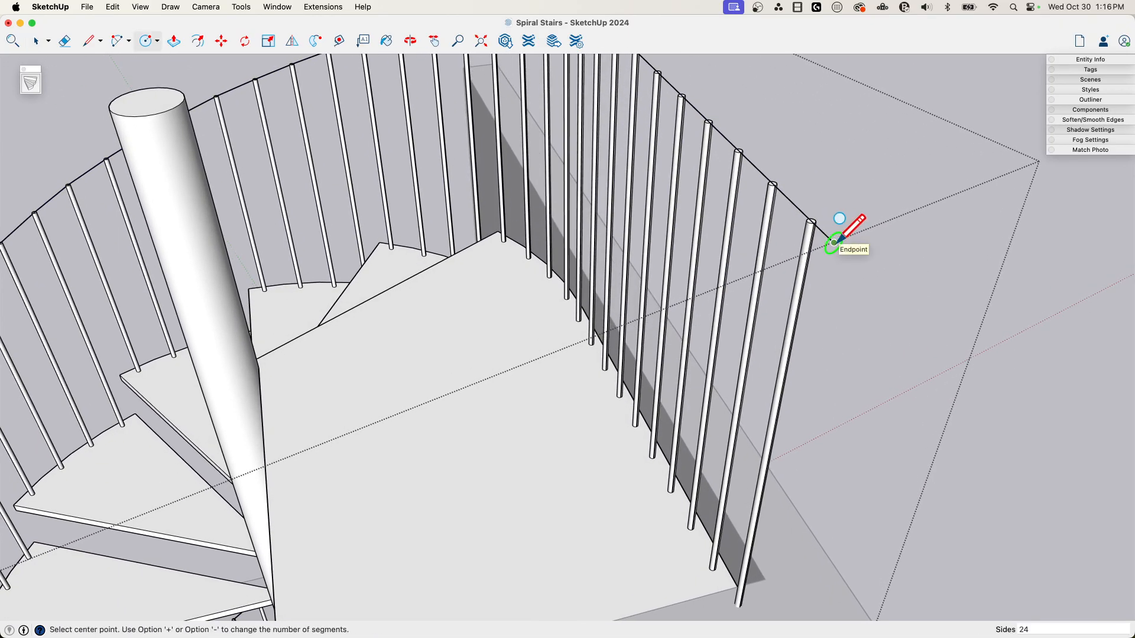
Step: Draw the profile circle at the path end, sweep it with Follow Me, and group the handrail
click(833, 244)
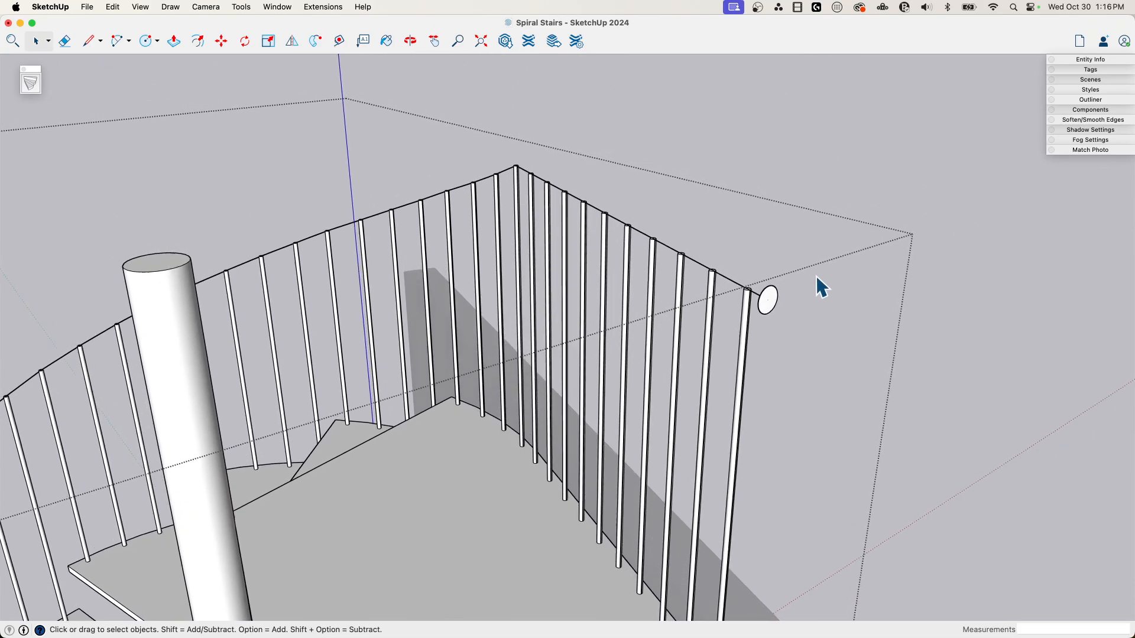
click(747, 292)
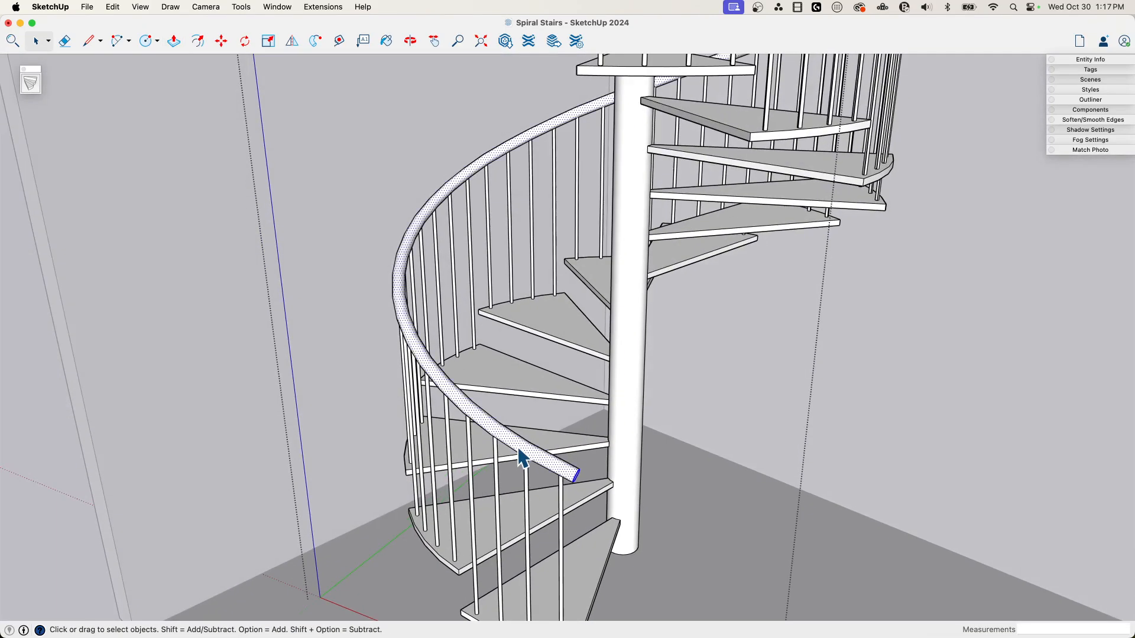
right_click(525, 460)
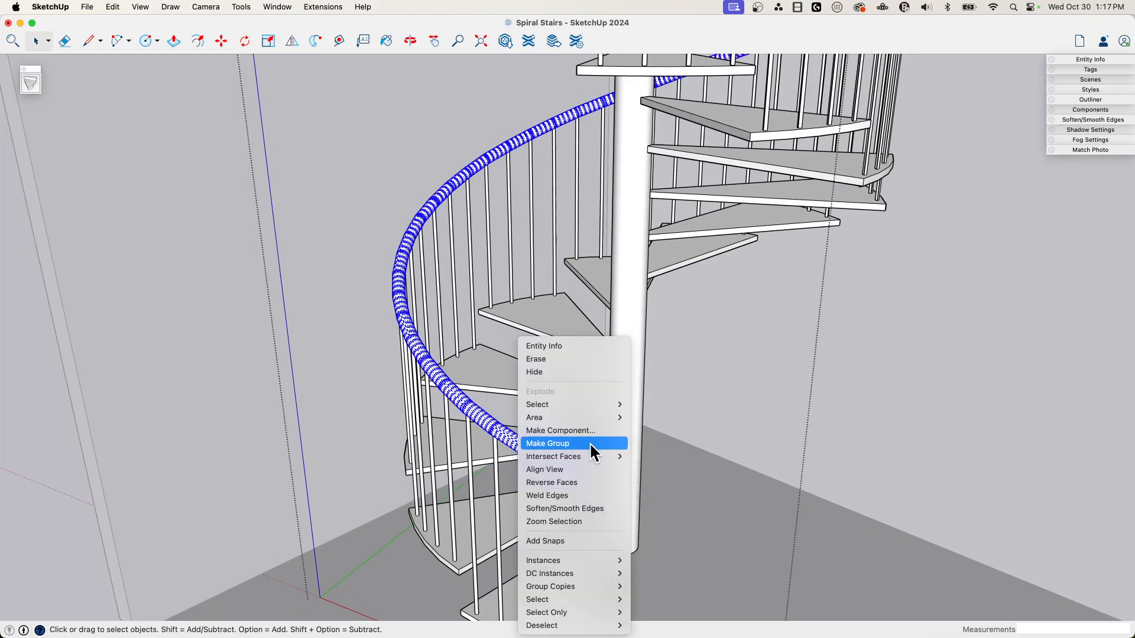